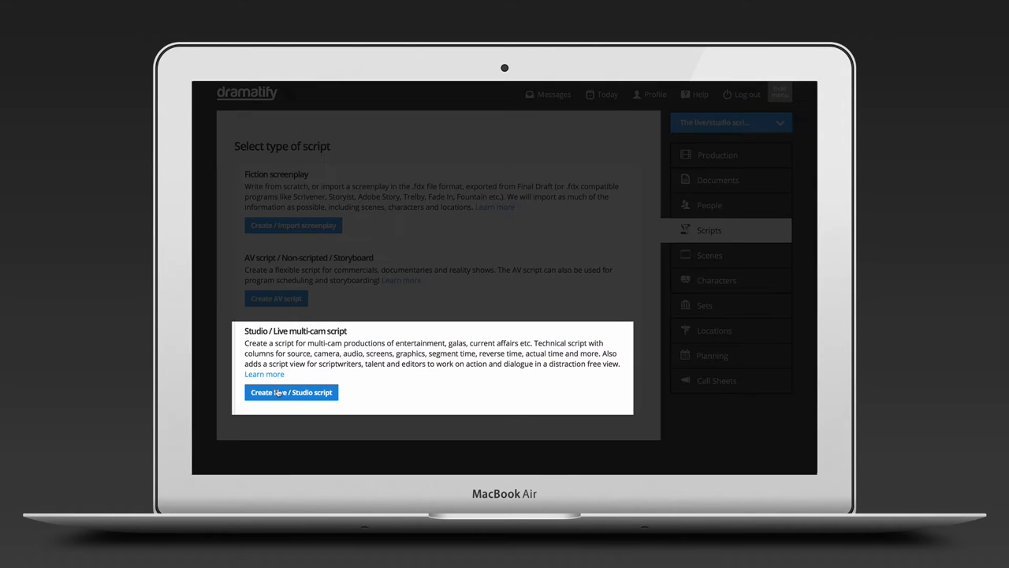
# - Create a Live / Studio script titled 'My first Dramatify script' with scene notes on
pyautogui.click(291, 392)
pyautogui.write('My first Dramatify s')
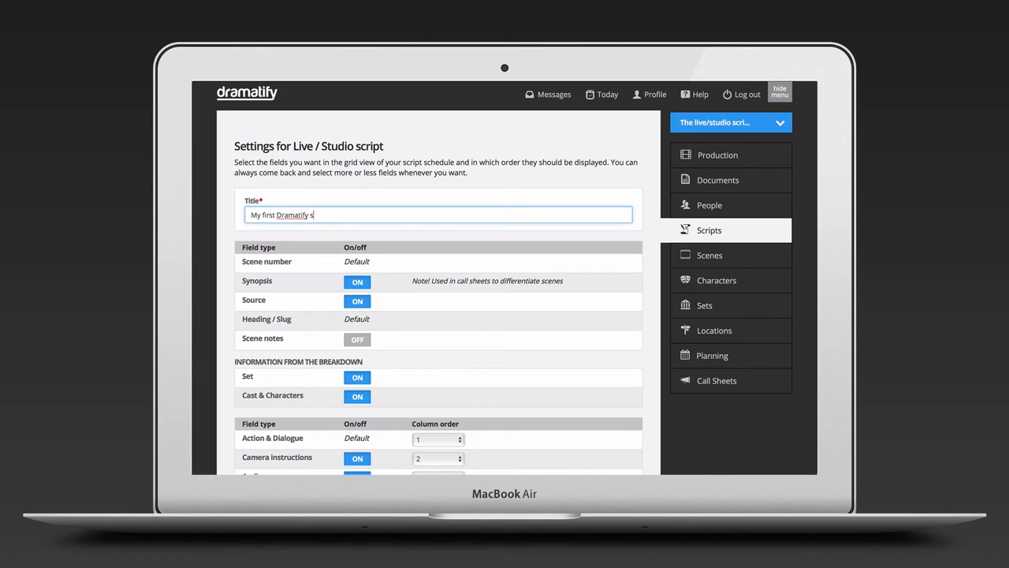
pyautogui.write('cript')
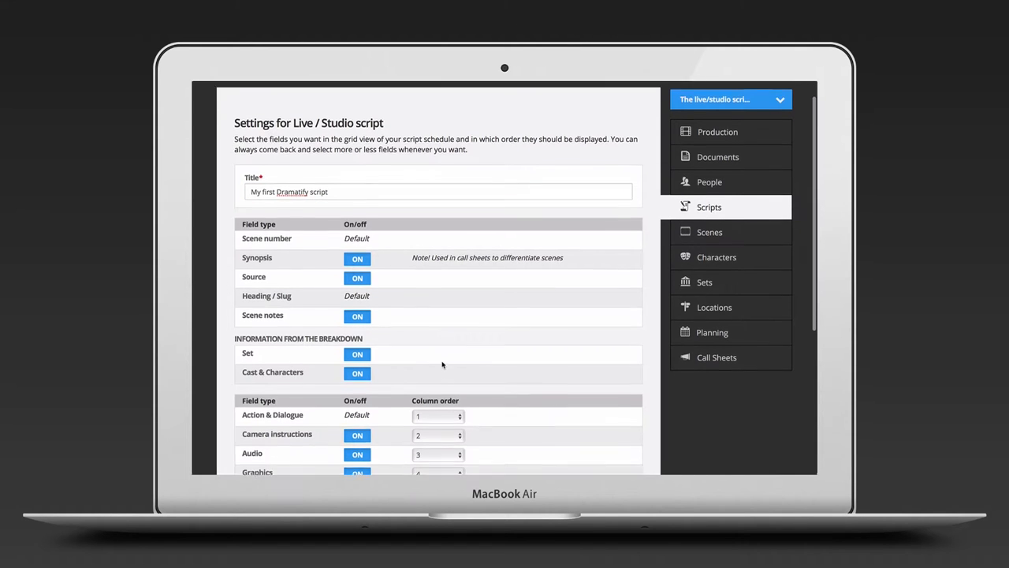
# - Keep Action & Dialogue as the first column and turn the Screen 3 column off
pyautogui.scroll(-3)
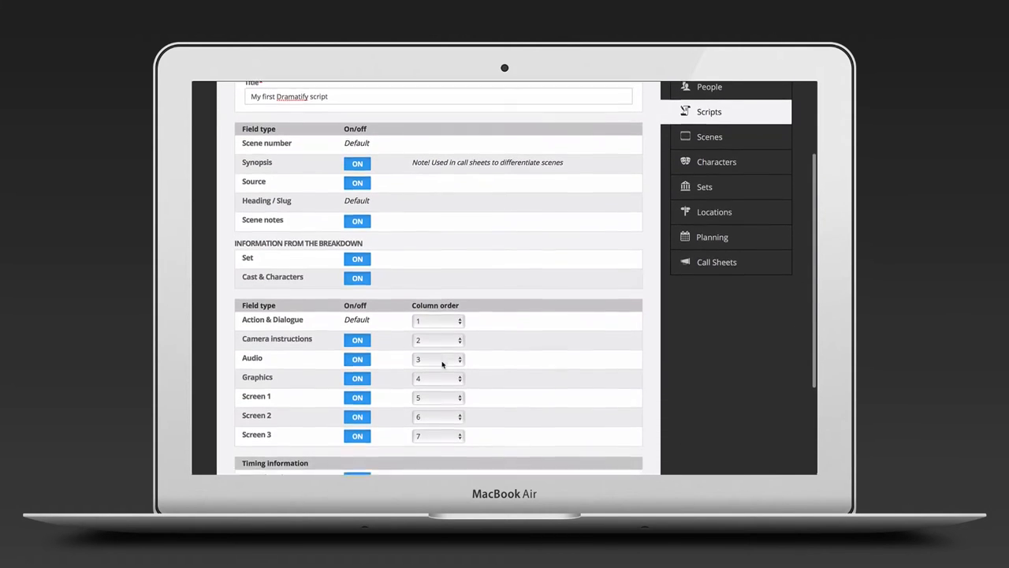
pyautogui.scroll(-3)
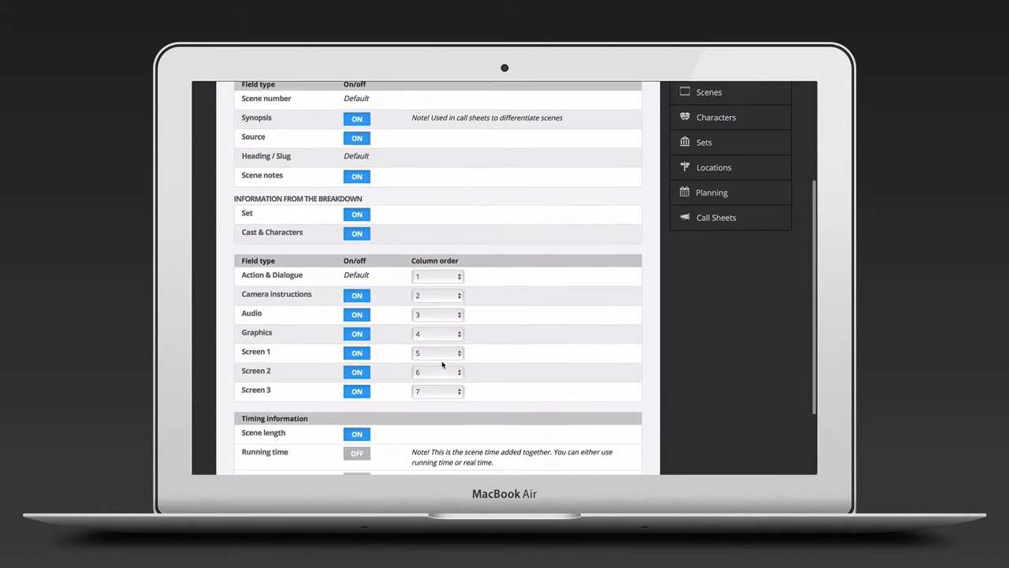
pyautogui.scroll(-3)
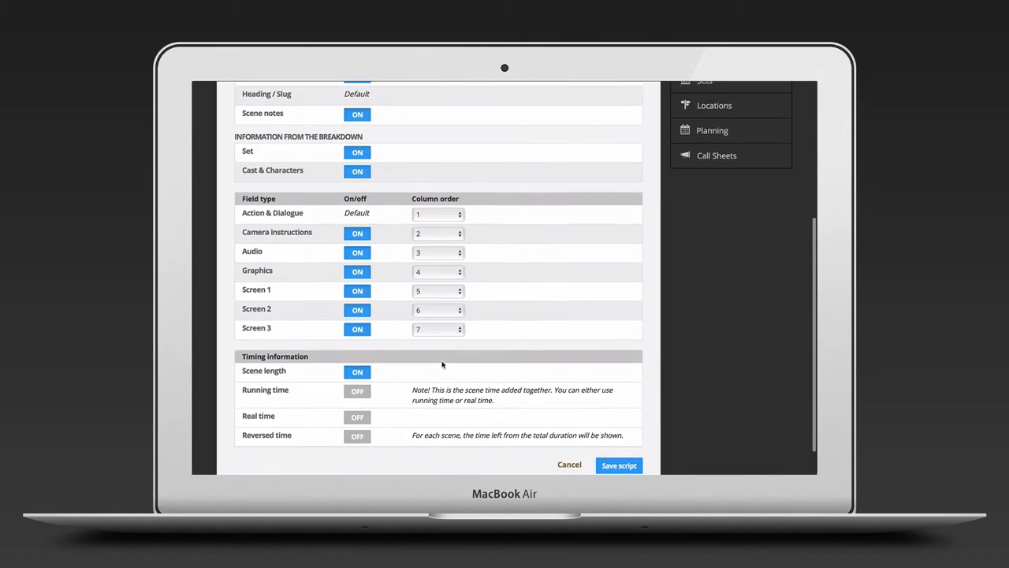
pyautogui.click(439, 214)
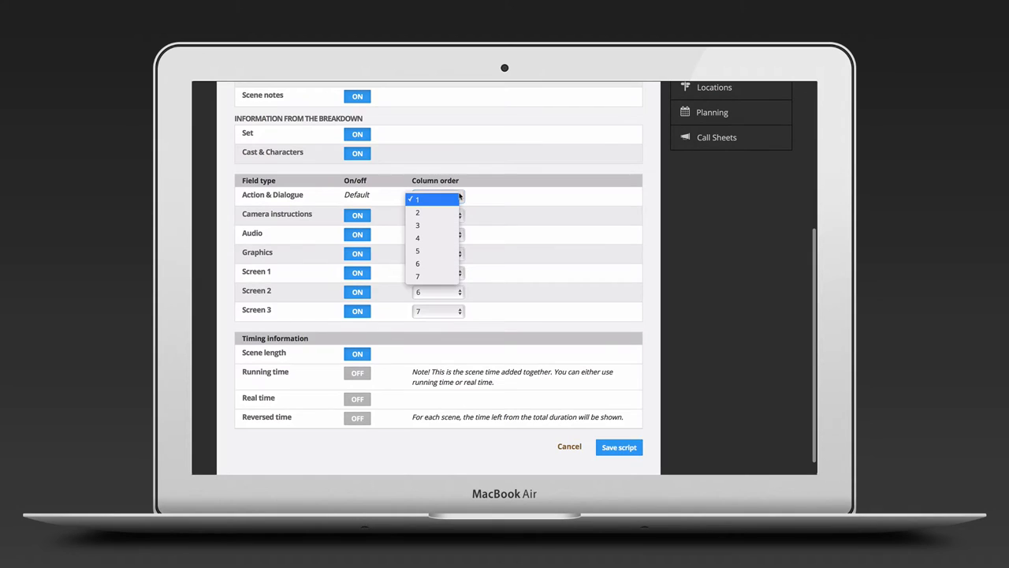
pyautogui.click(417, 198)
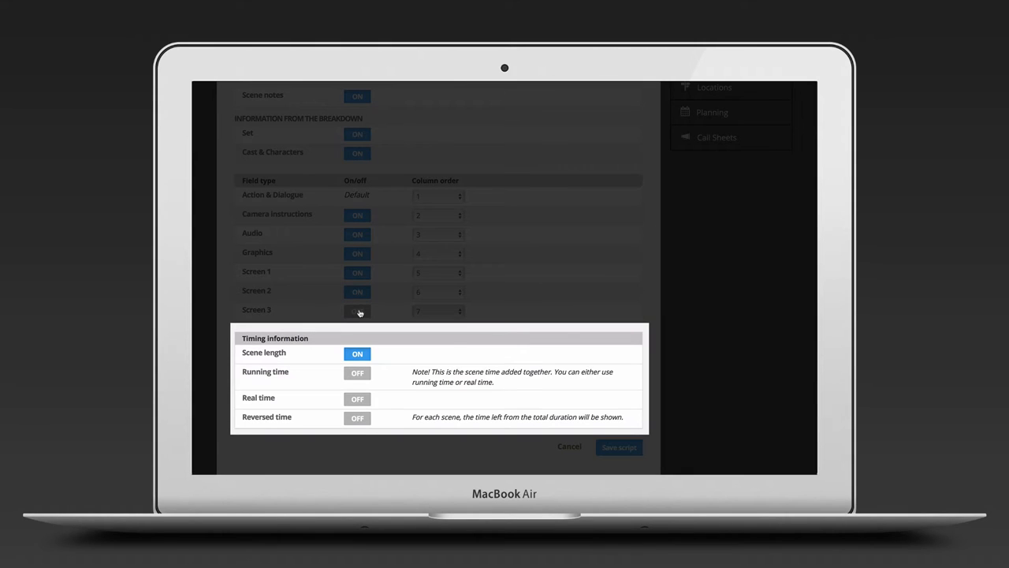
# - Turn on real time starting at 20:00 and the reversed time countdown
pyautogui.scroll(-3)
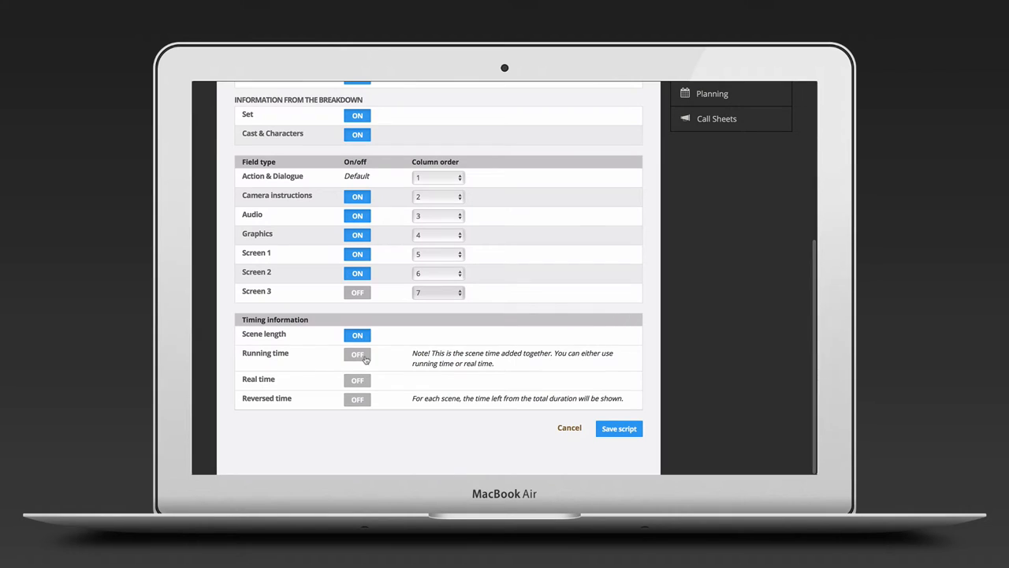
pyautogui.click(357, 354)
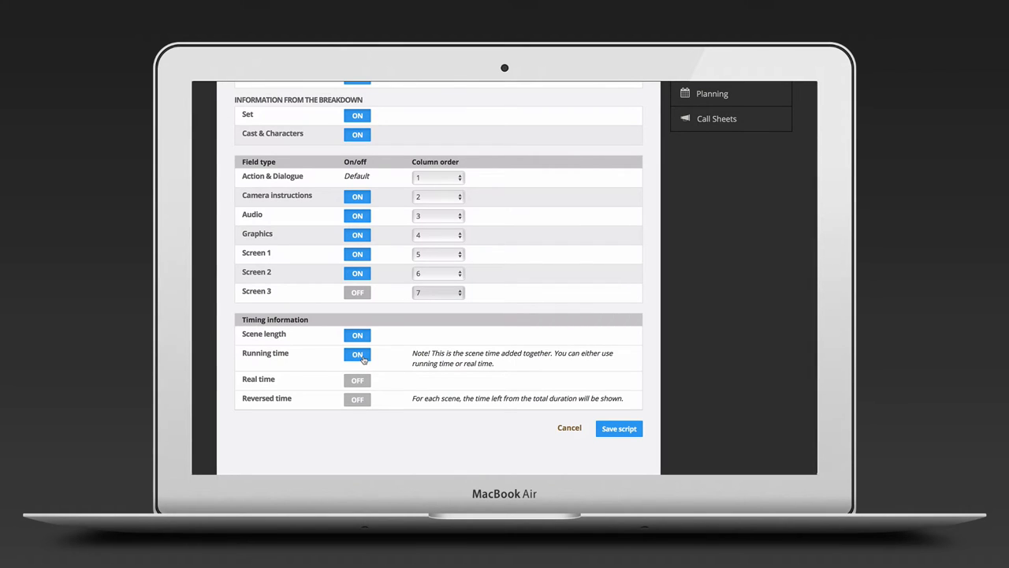
pyautogui.moveTo(362, 367)
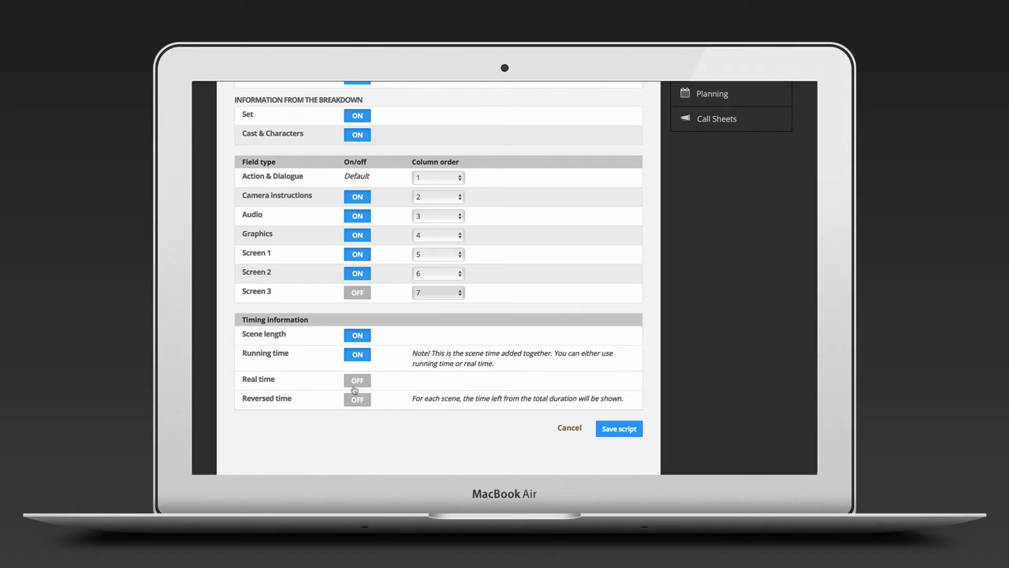
pyautogui.click(357, 380)
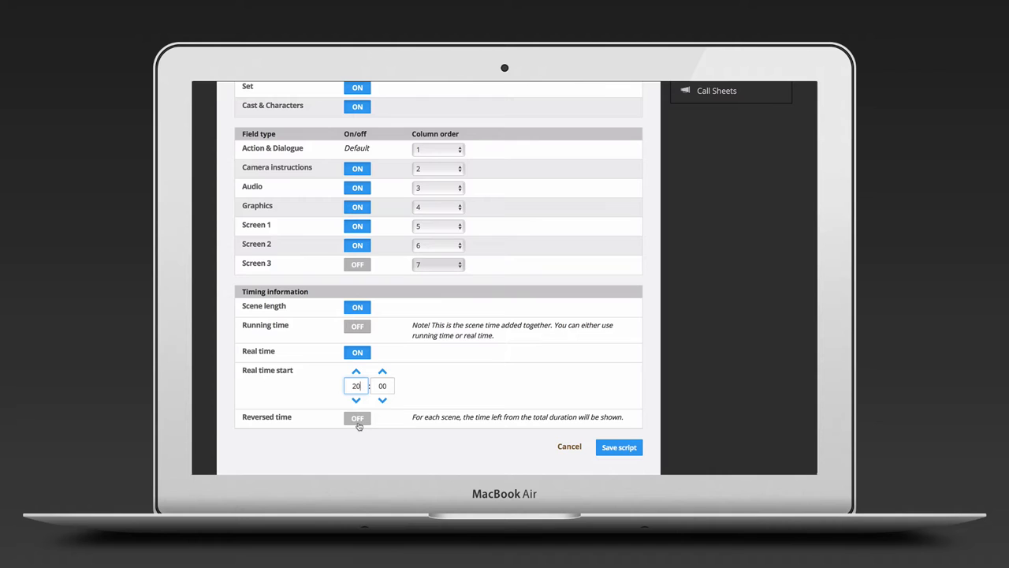
pyautogui.click(356, 418)
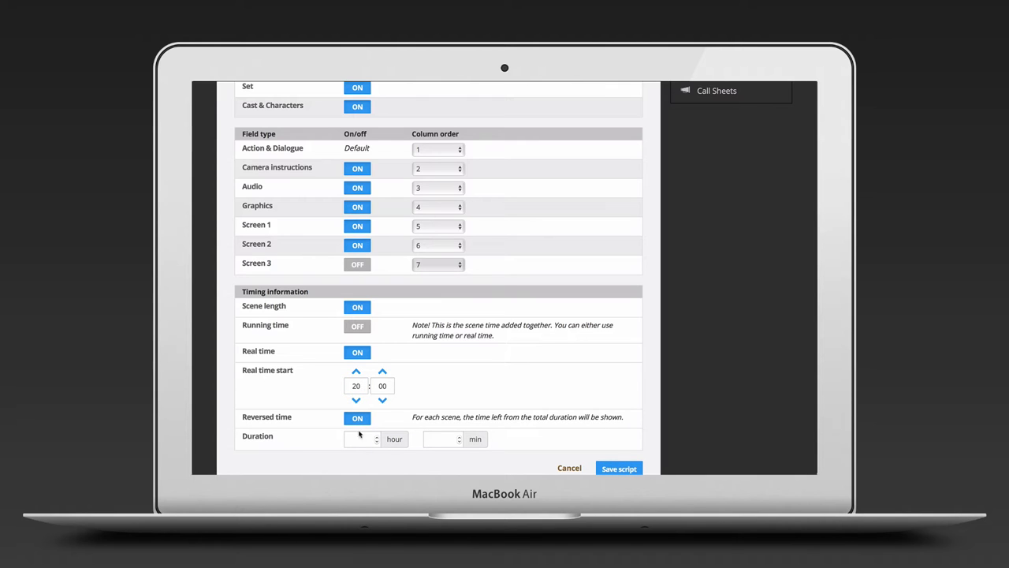
# - Set the show duration to 1 hour 00 min and save the script
pyautogui.click(359, 439)
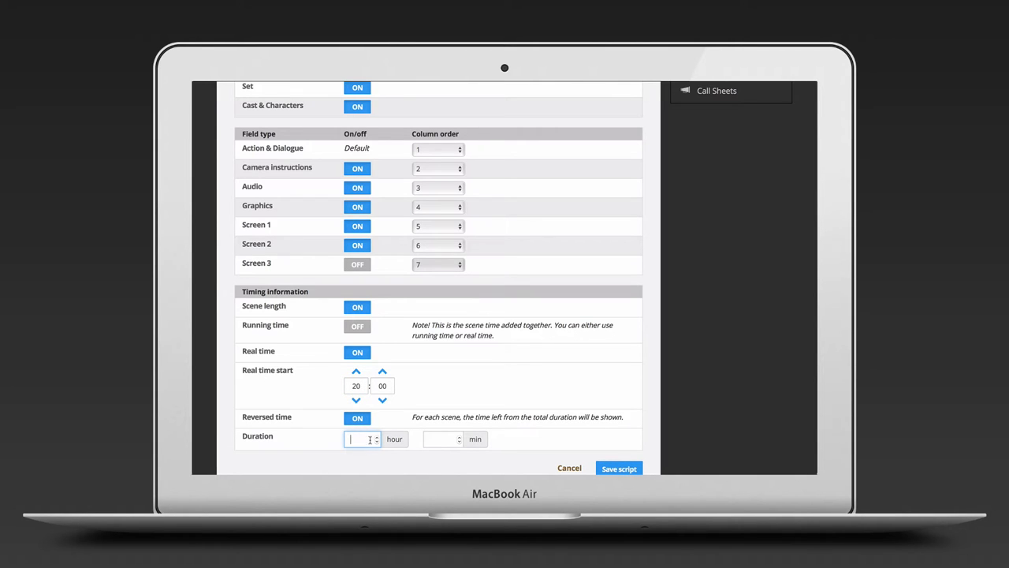
pyautogui.write('1')
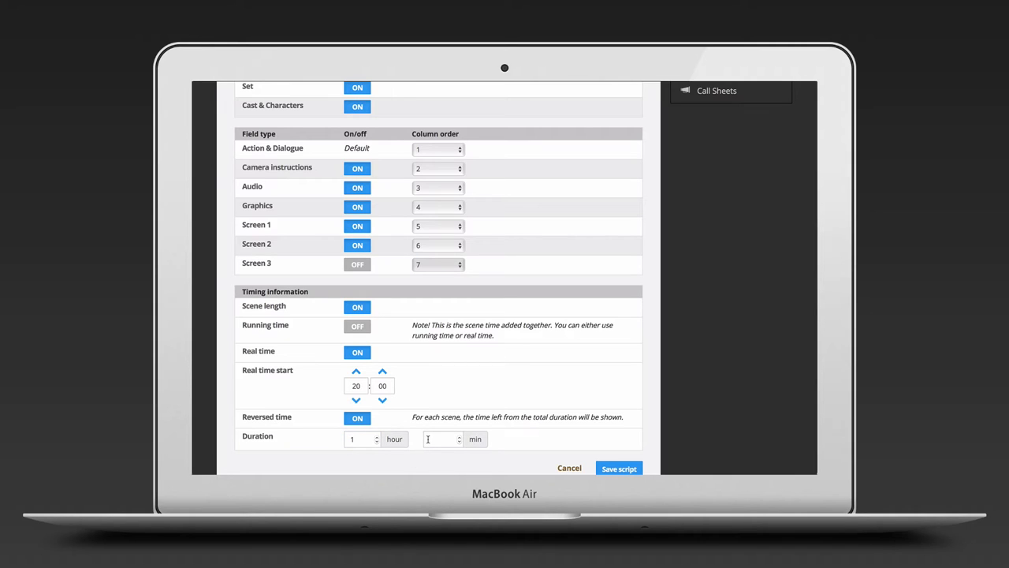
pyautogui.write('00')
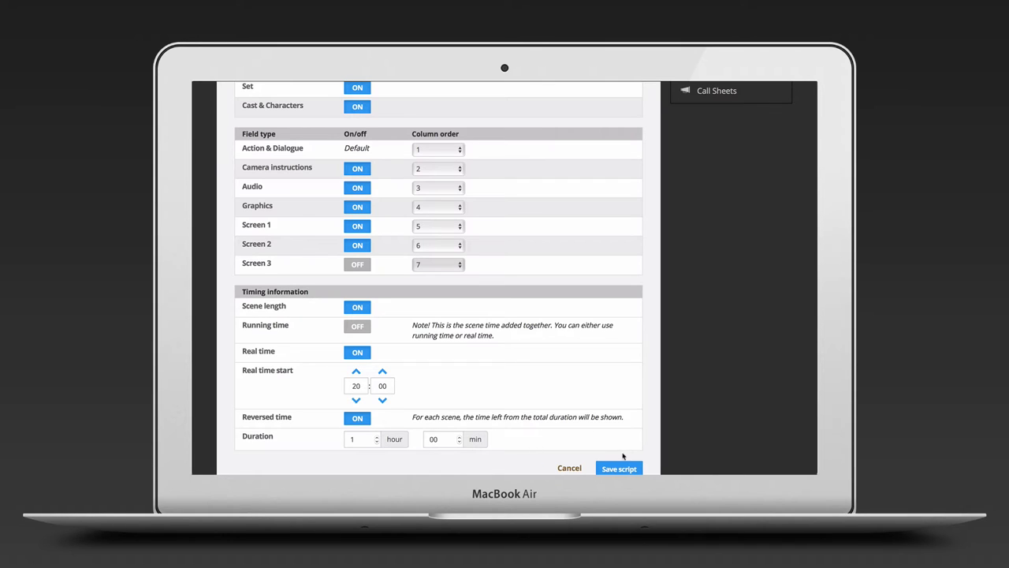
pyautogui.click(619, 468)
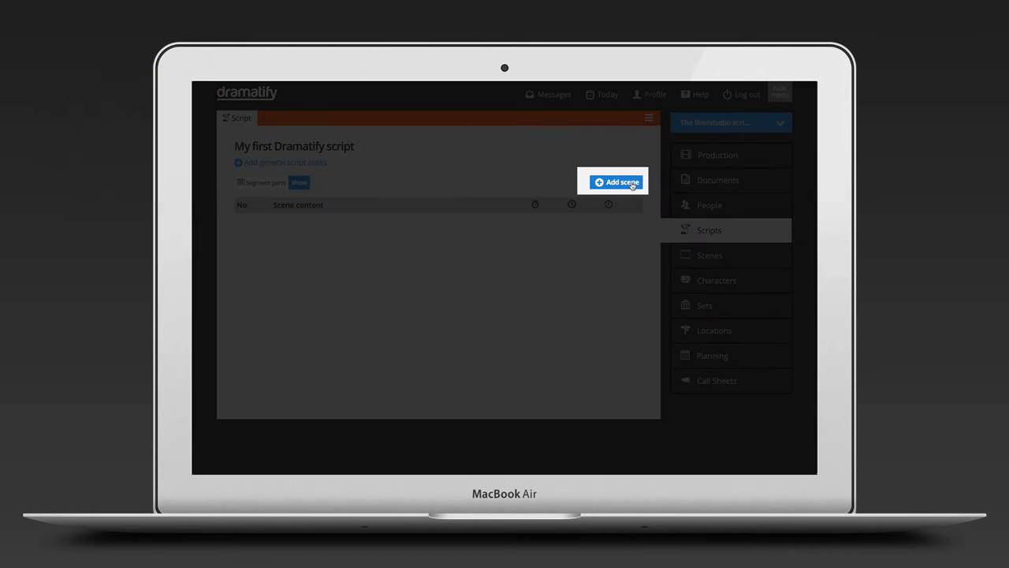
# - Add the first scene with the synopsis 'Opening scene'
pyautogui.click(619, 182)
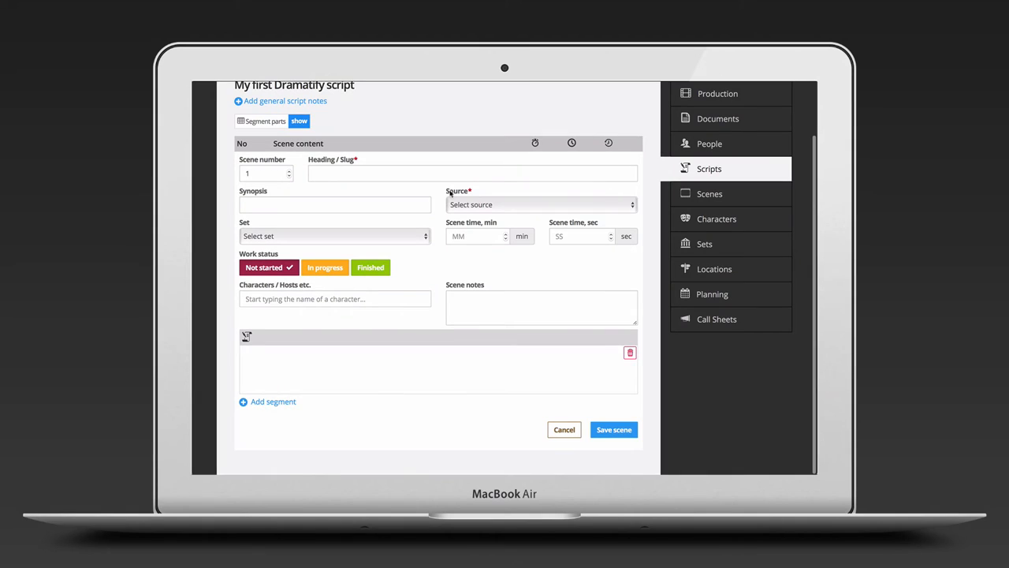
pyautogui.click(472, 172)
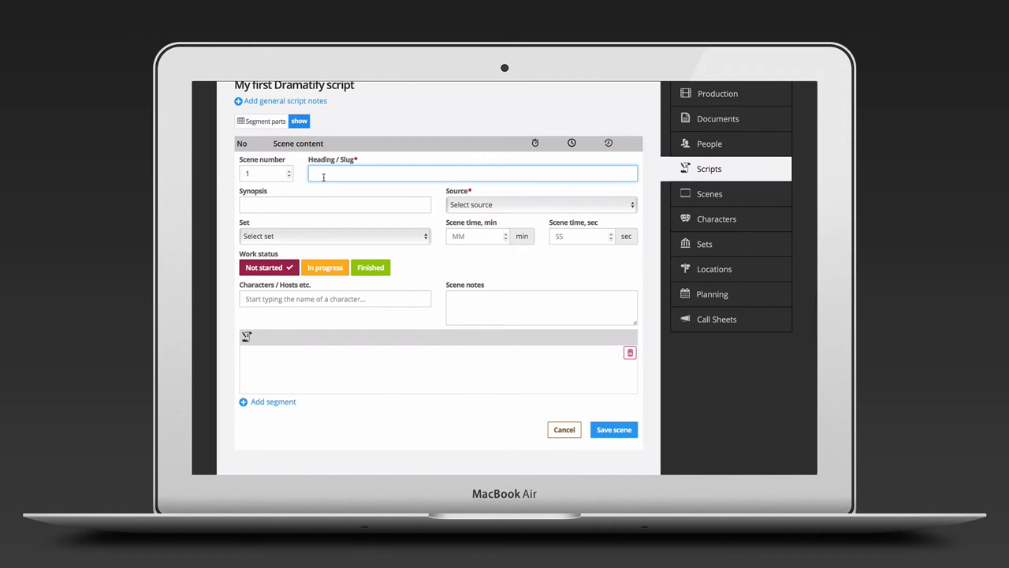
pyautogui.write('The first scene')
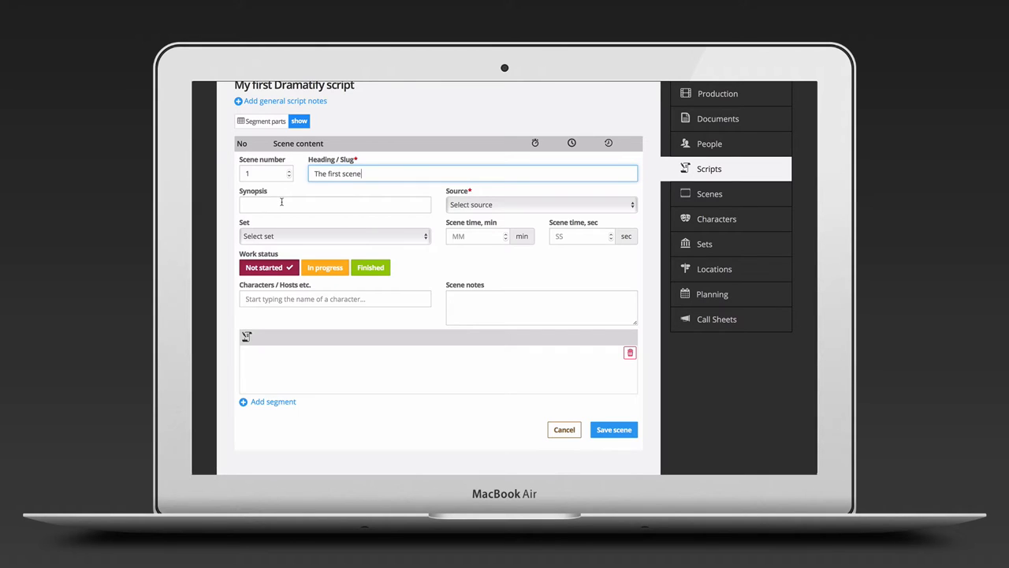
pyautogui.write('Open')
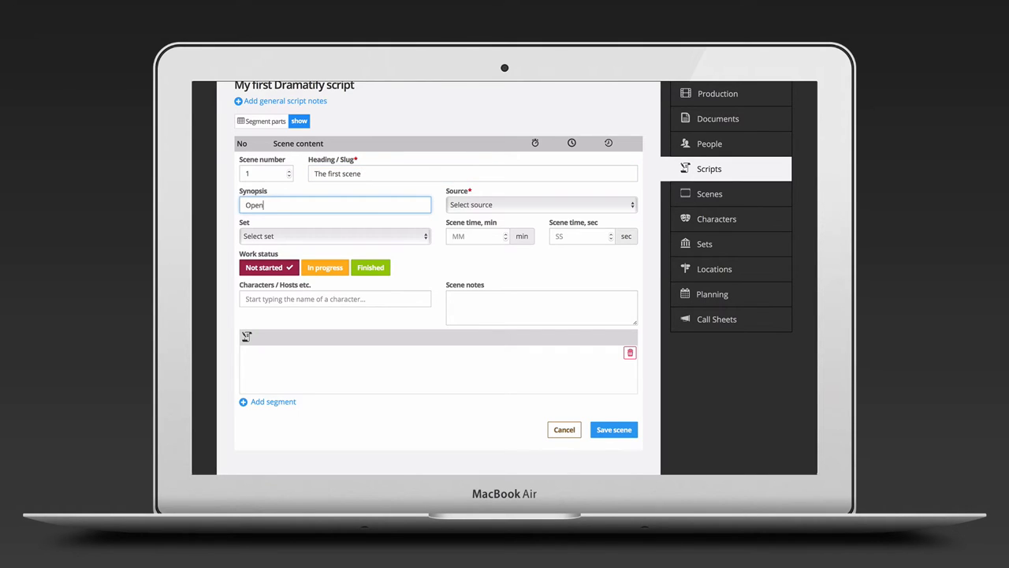
pyautogui.write('ing scene')
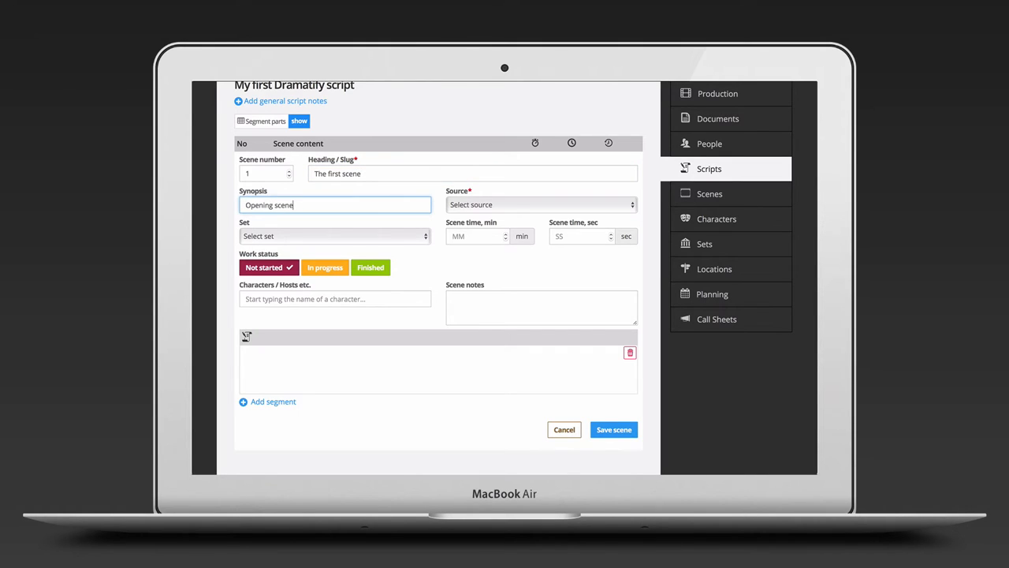
# - Set the scene source to Graphics, scene time 15 seconds, and start the notes 'Opening graphics'
pyautogui.click(540, 204)
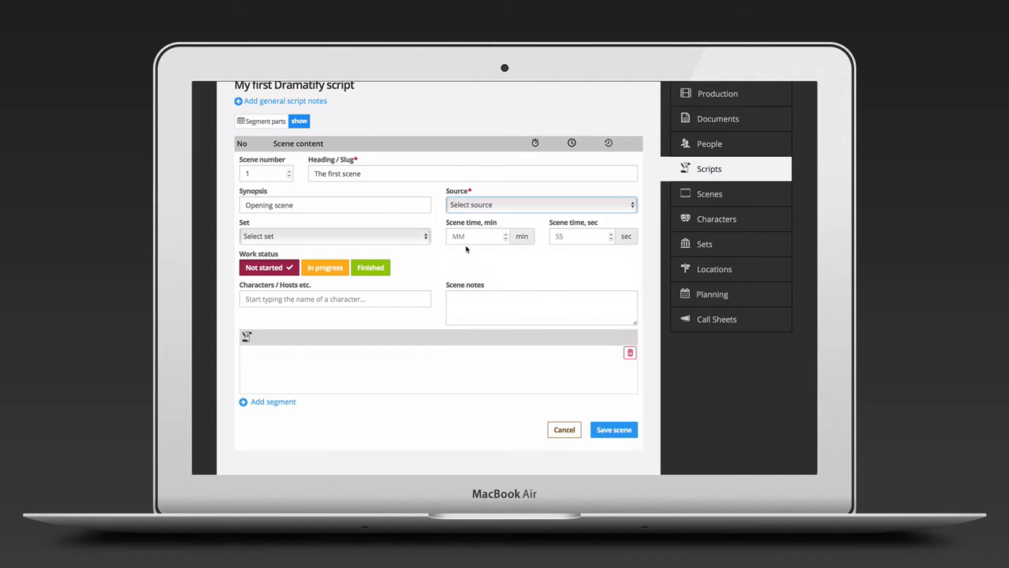
pyautogui.click(541, 205)
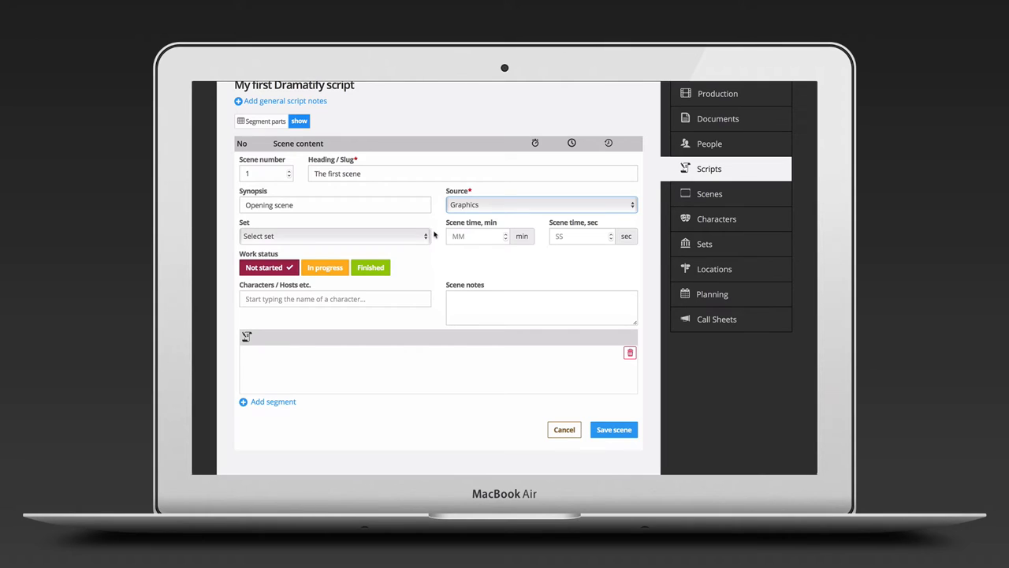
pyautogui.click(335, 236)
pyautogui.write('0')
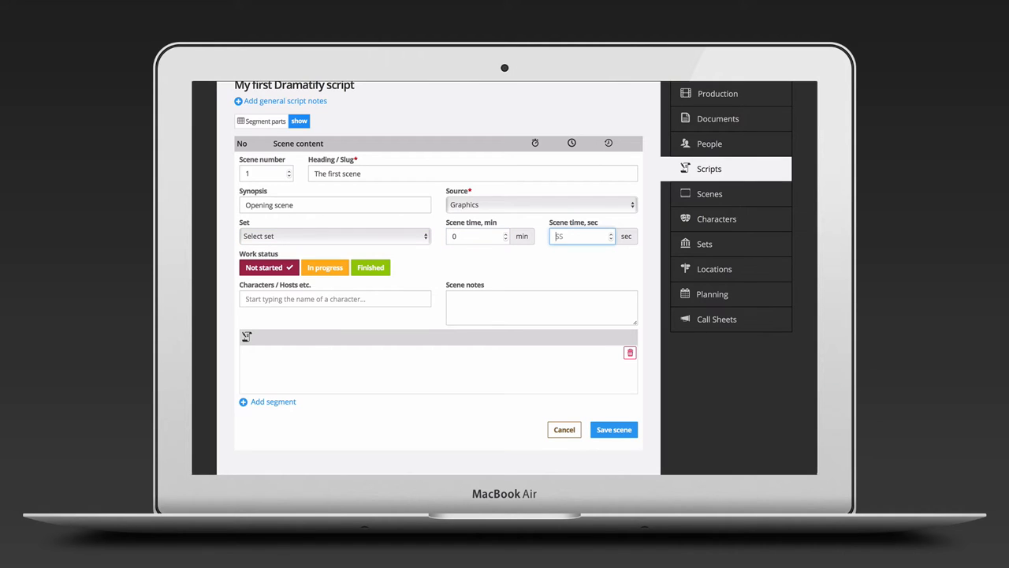
pyautogui.write('15')
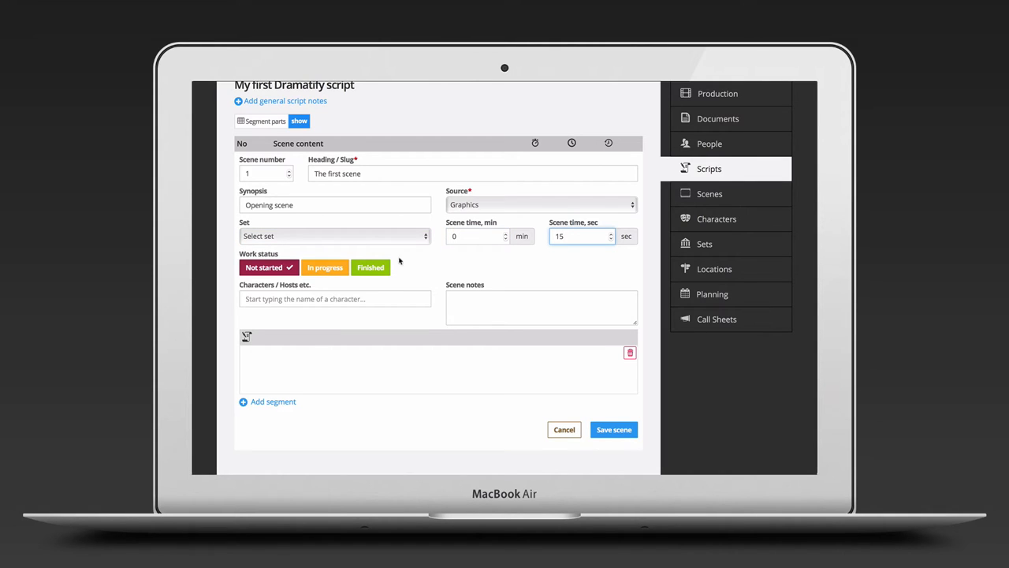
pyautogui.moveTo(261, 309)
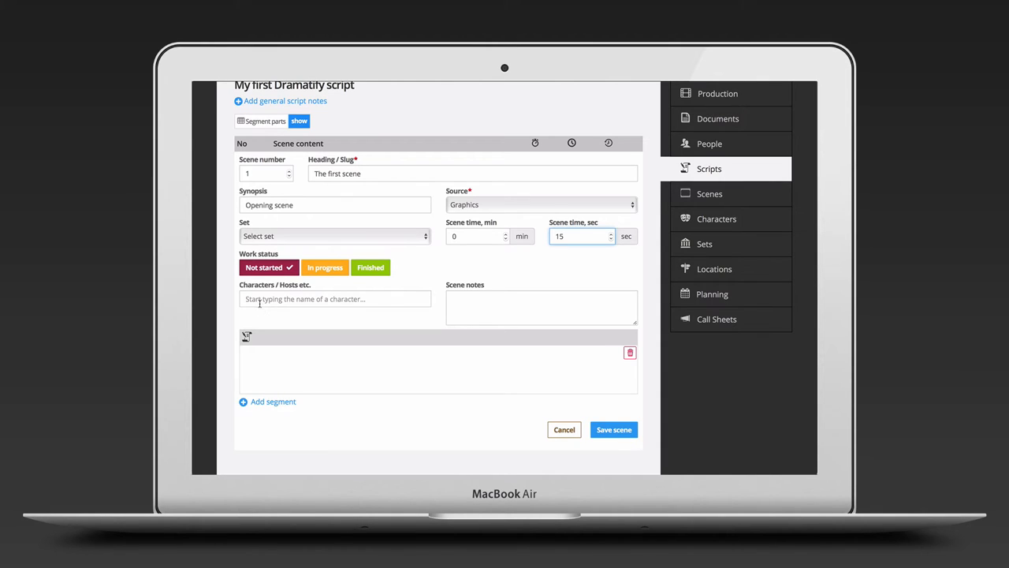
pyautogui.write('Opening graphics')
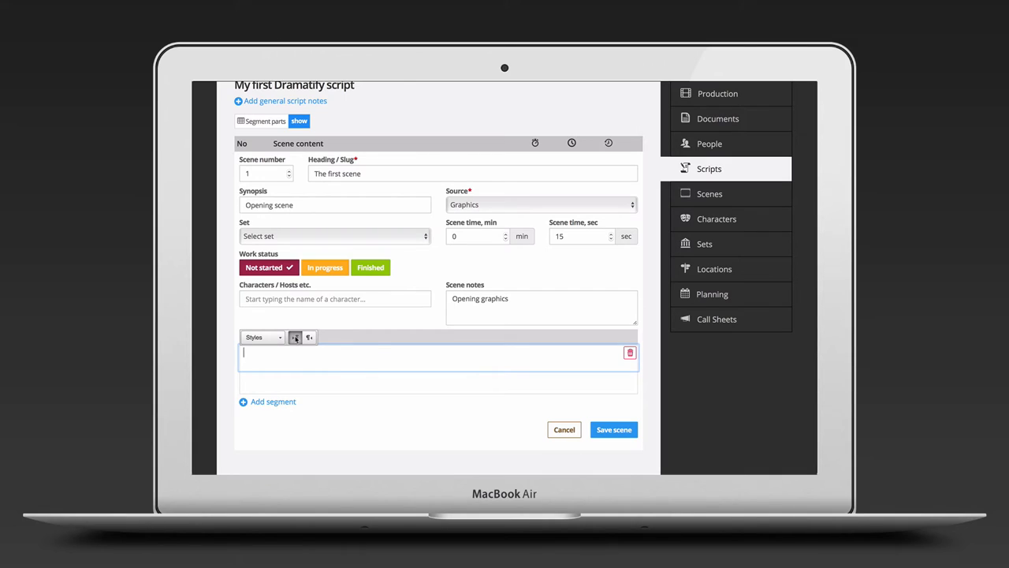
pyautogui.moveTo(309, 338)
pyautogui.write('This is action')
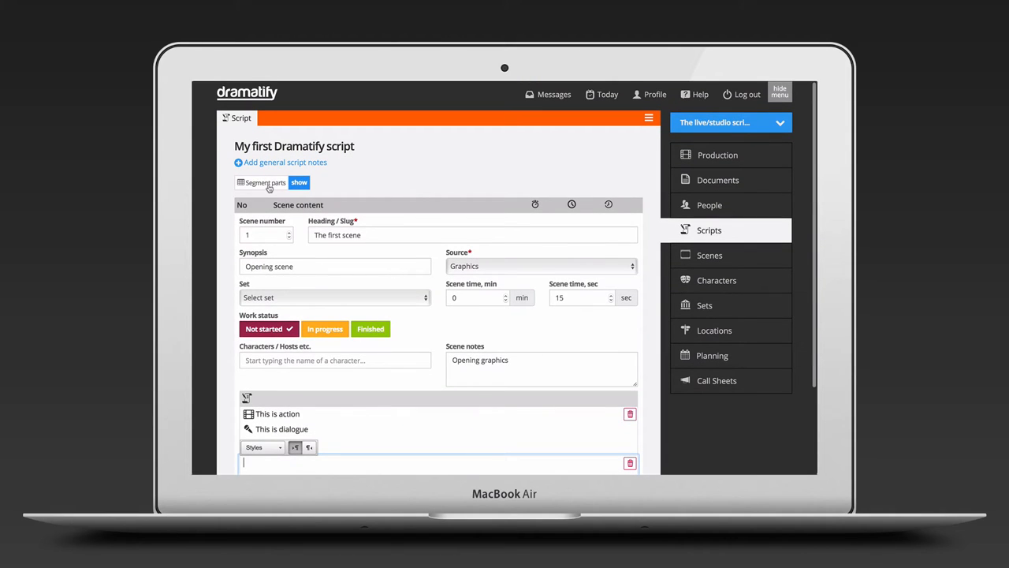
# - Reveal the technical segment-part columns for the first scene
pyautogui.click(299, 182)
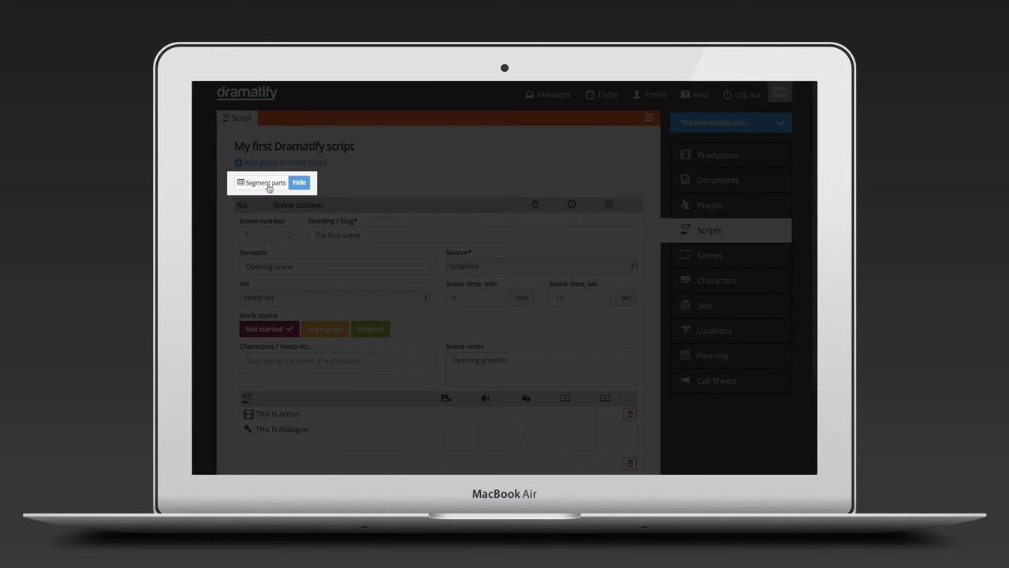
# - Show segment parts and write the action line 'This is action' in the first segment
pyautogui.click(299, 182)
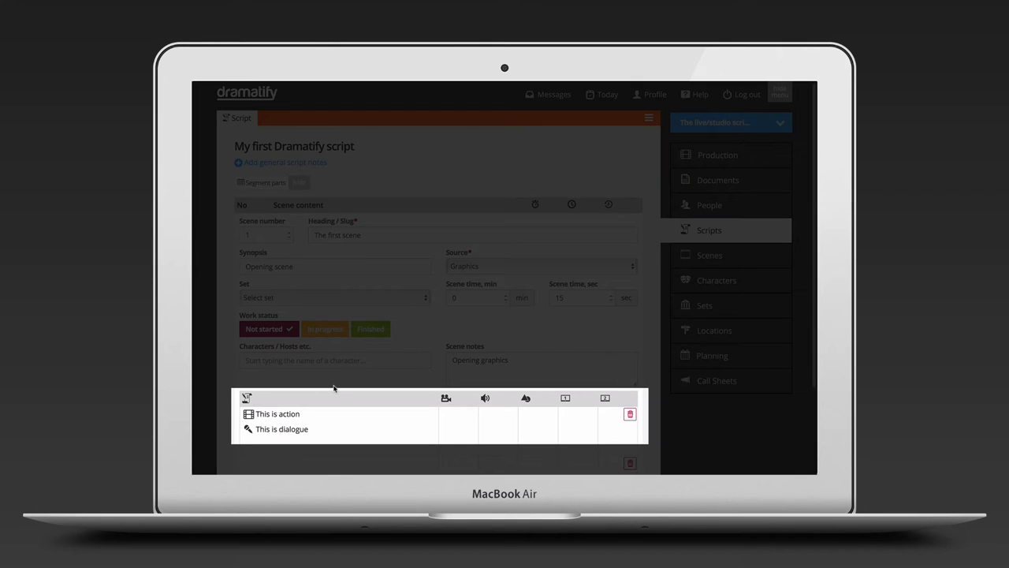
pyautogui.scroll(-3)
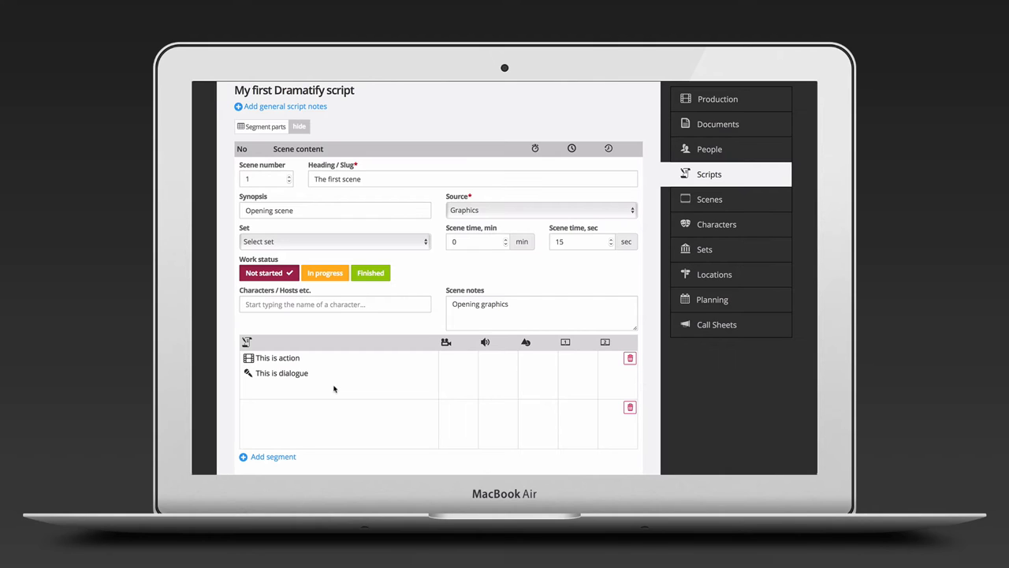
pyautogui.moveTo(455, 356)
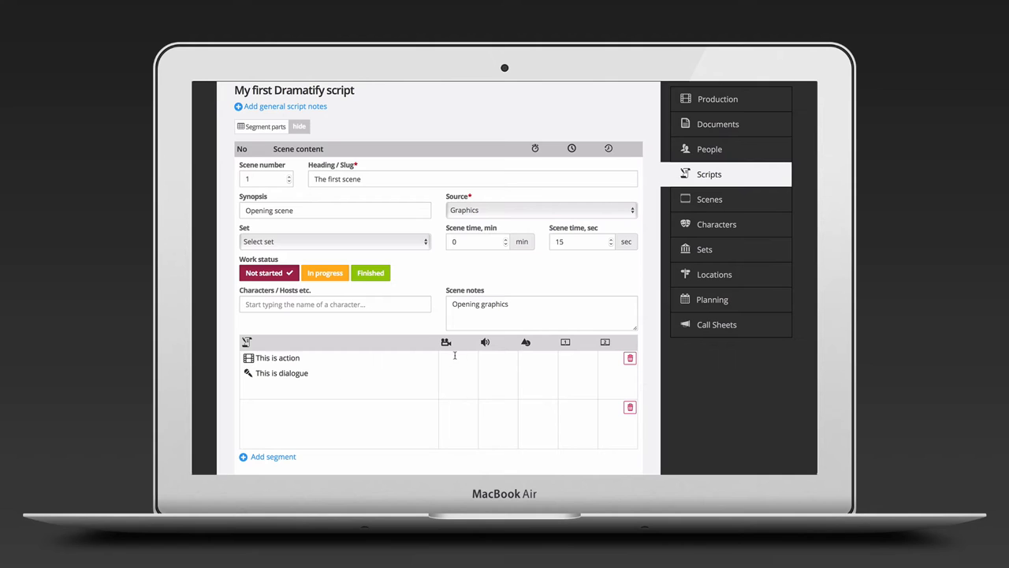
pyautogui.click(339, 363)
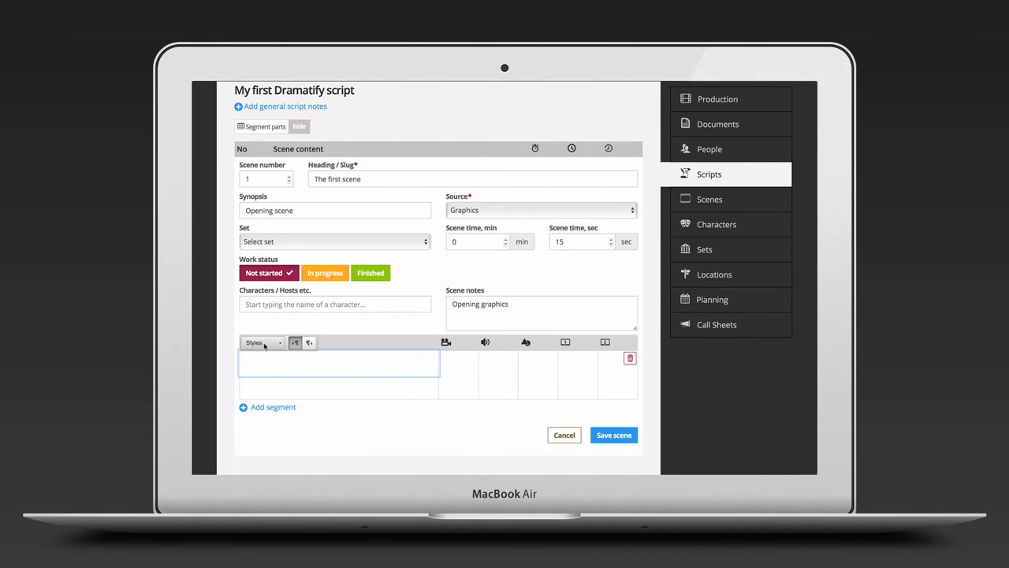
pyautogui.click(262, 342)
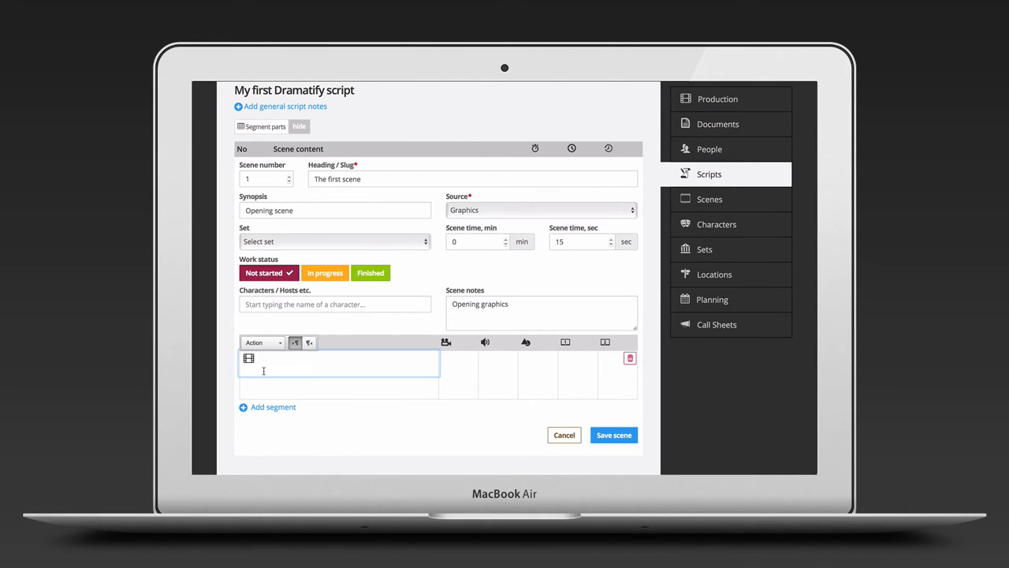
pyautogui.write('This is action')
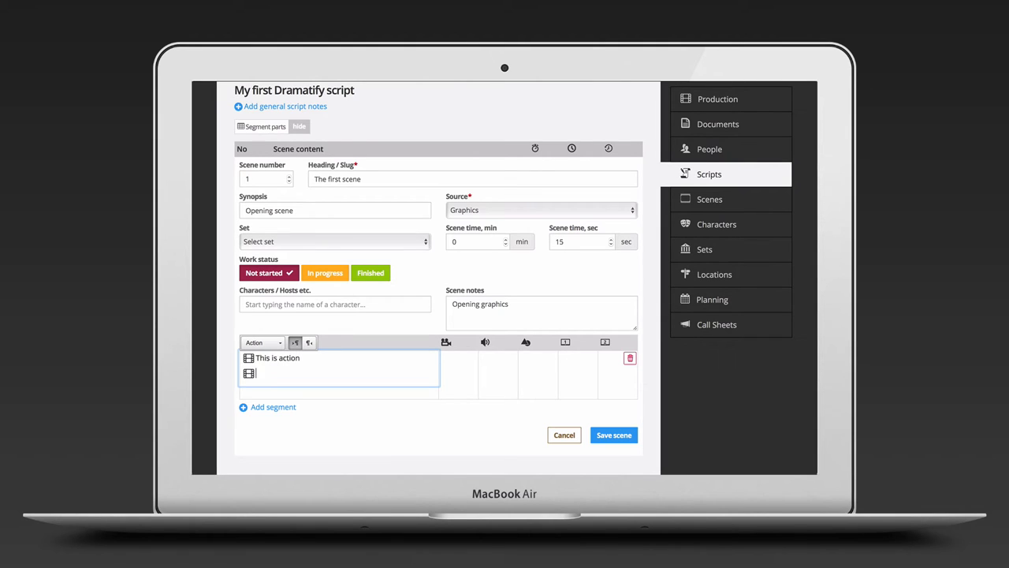
# - Add the dialogue line 'This is dialogue' below the action line
pyautogui.click(261, 343)
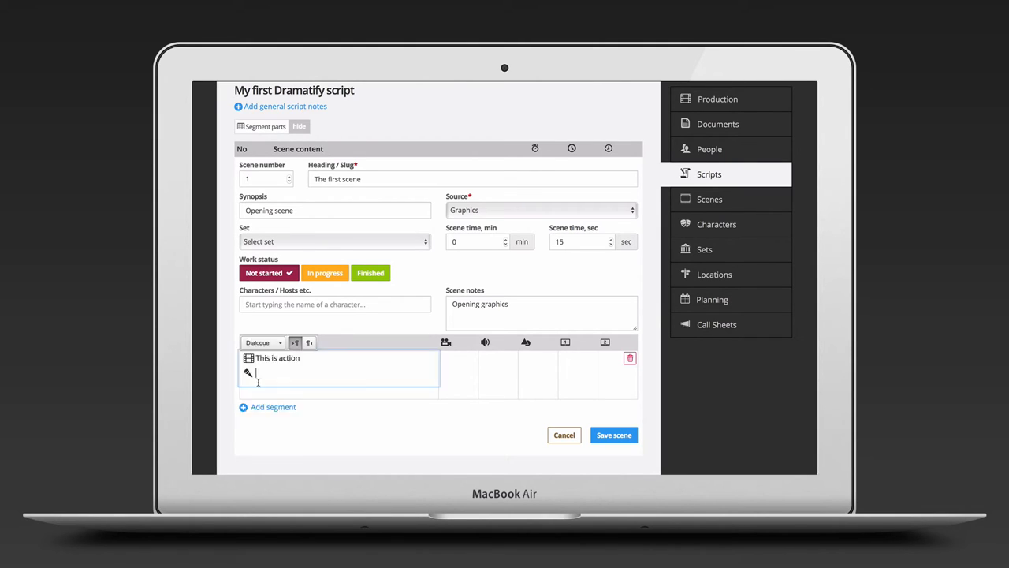
pyautogui.write('Tho')
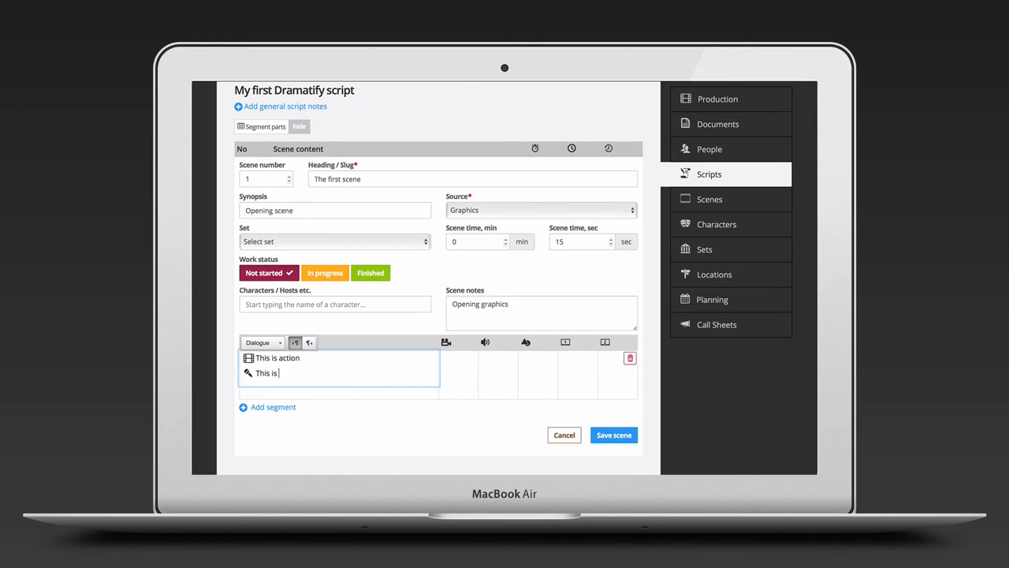
pyautogui.write('dialogu')
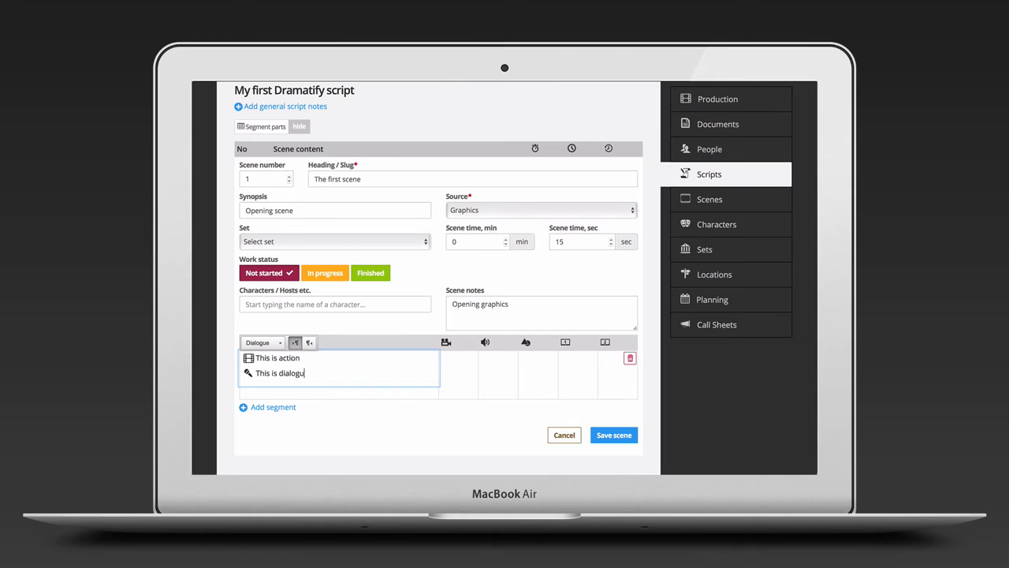
pyautogui.write('e')
pyautogui.click(459, 375)
pyautogui.write('K1')
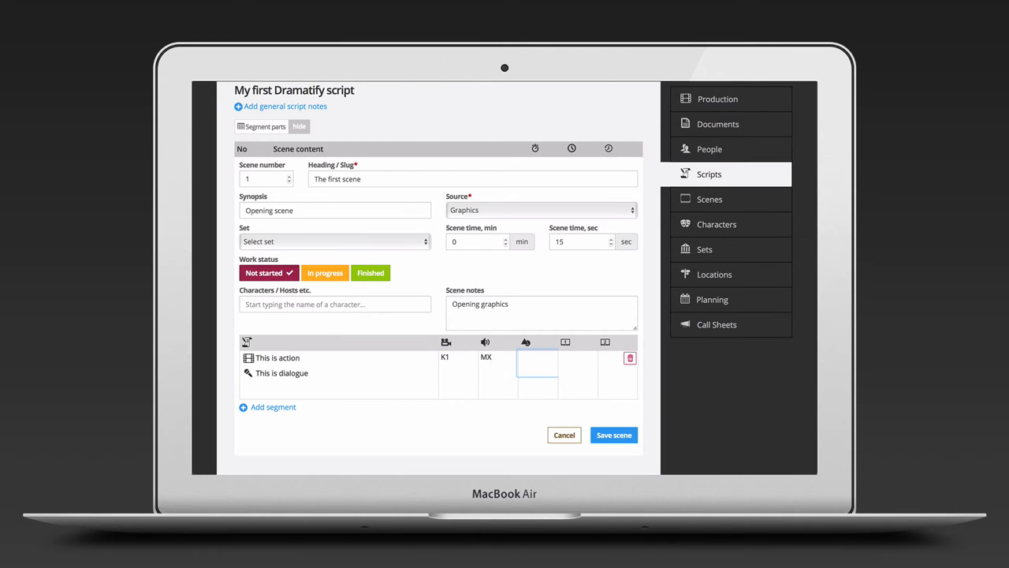
# - Give the first segment Graph #1 and add 'An inline segment' with Graphics
pyautogui.write('Graph')
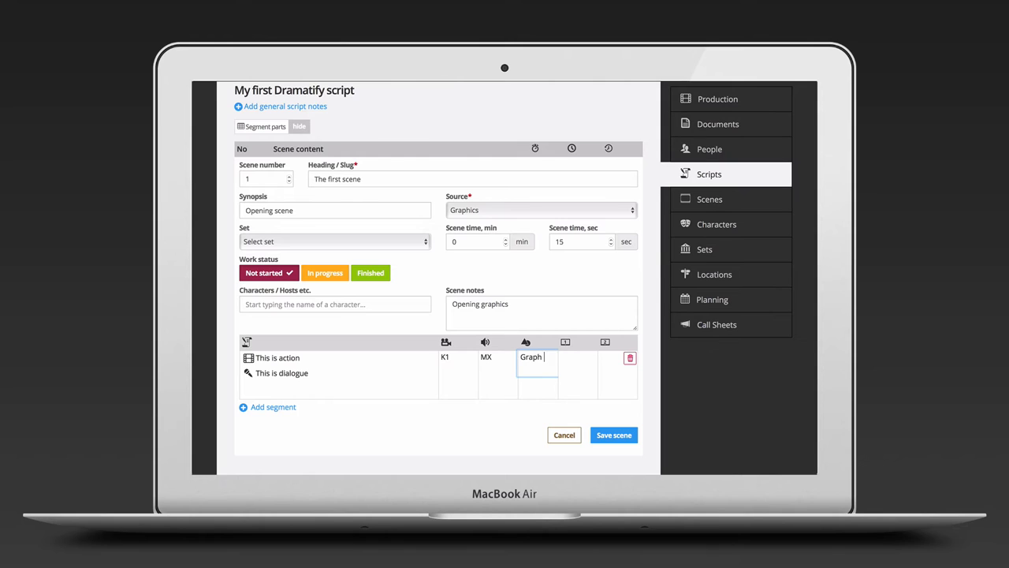
pyautogui.click(273, 407)
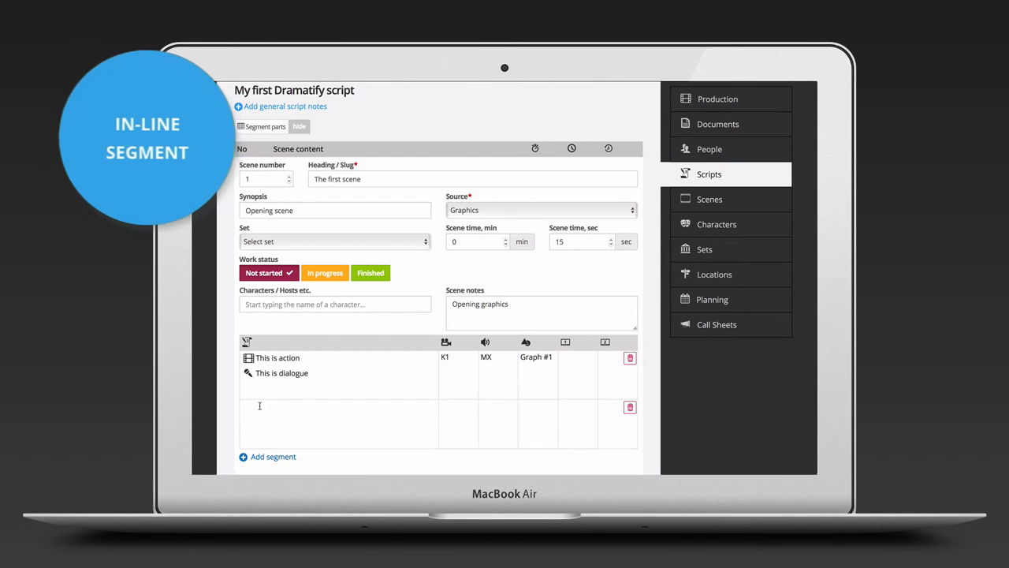
pyautogui.write('An inline segment')
pyautogui.click(458, 424)
pyautogui.write('K2')
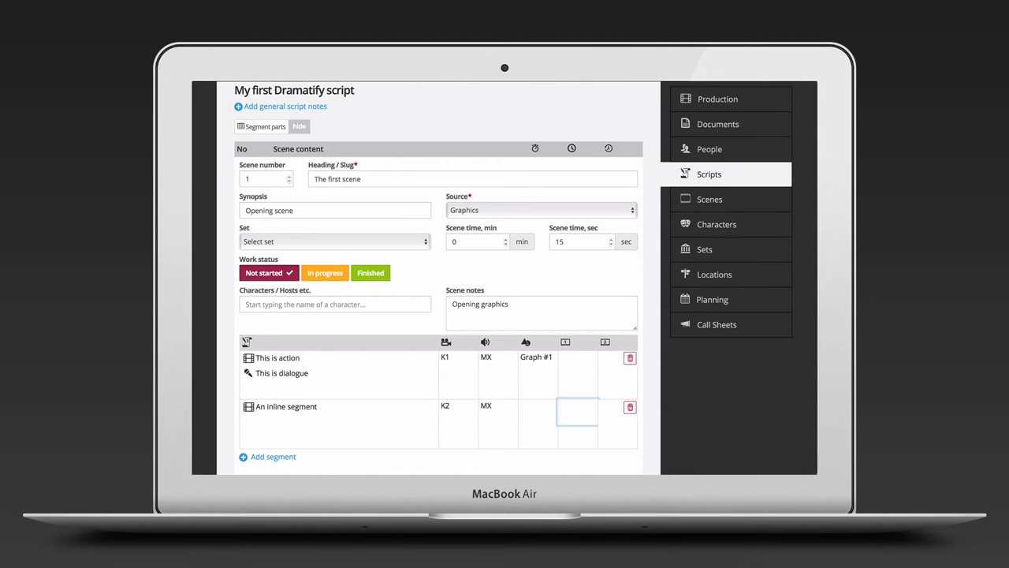
pyautogui.write('Graphics')
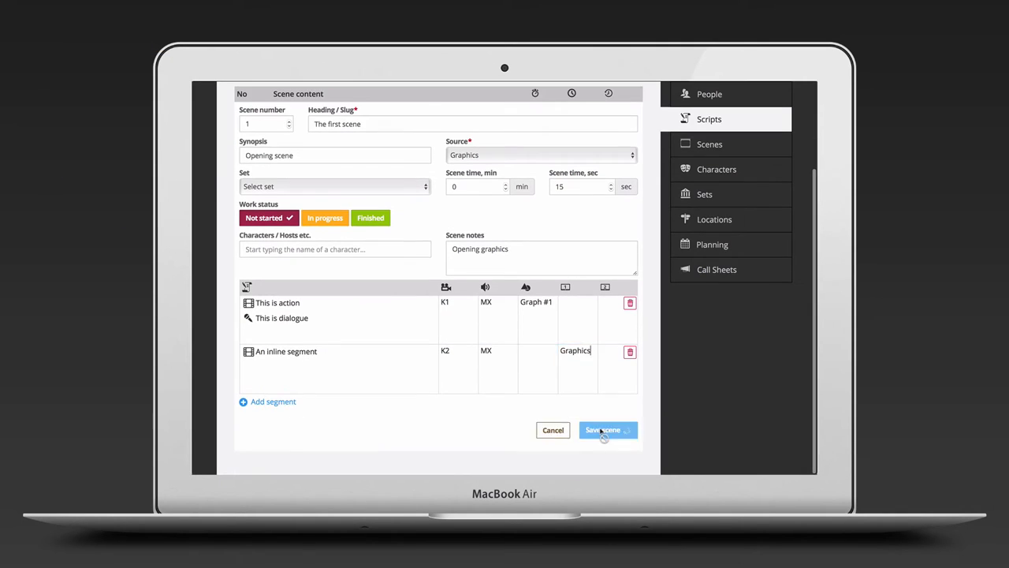
# - Save the first scene and add scene 2 'Inserted scene' with Speaker source
pyautogui.click(604, 430)
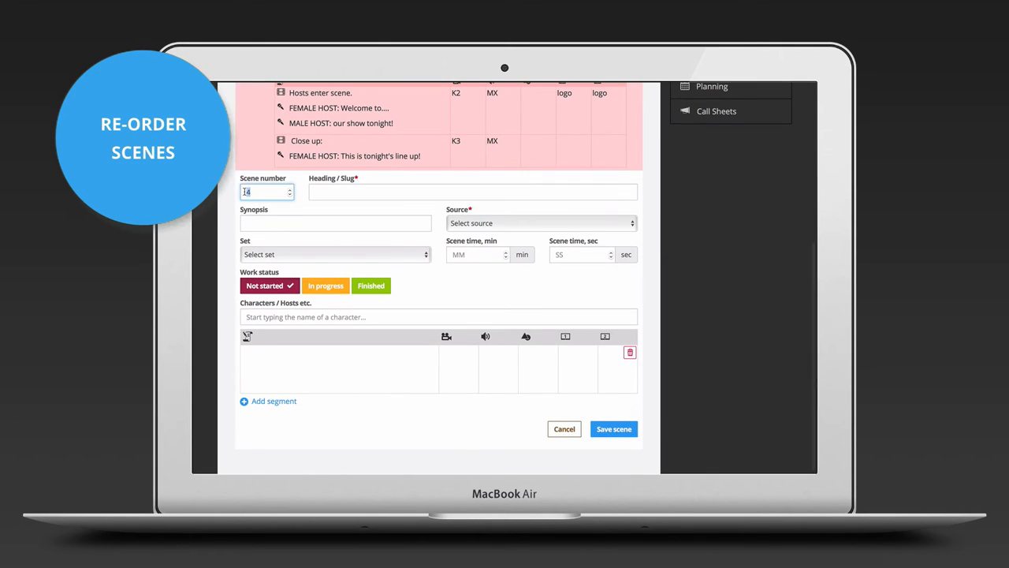
pyautogui.click(474, 192)
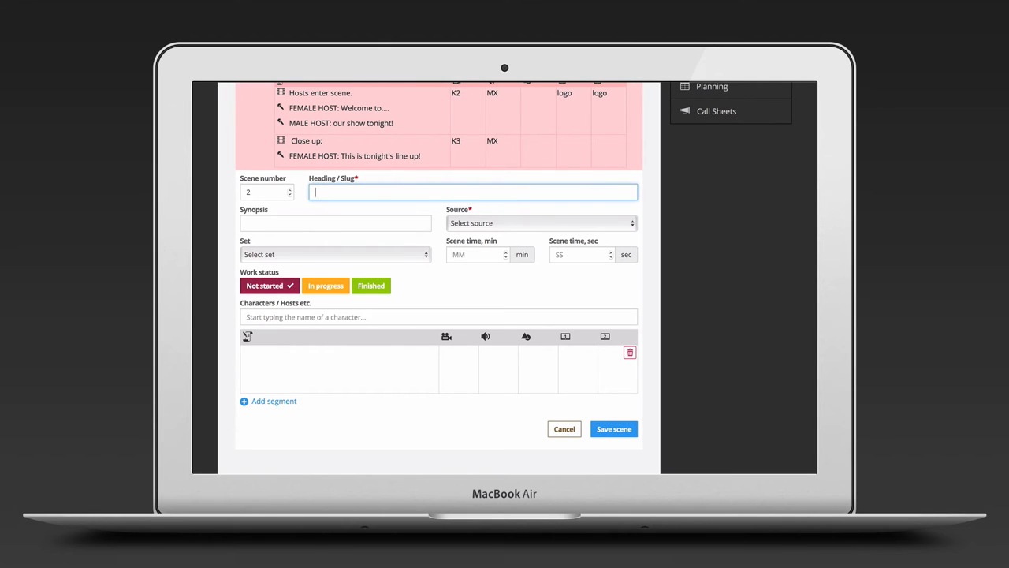
pyautogui.write('inserted scene')
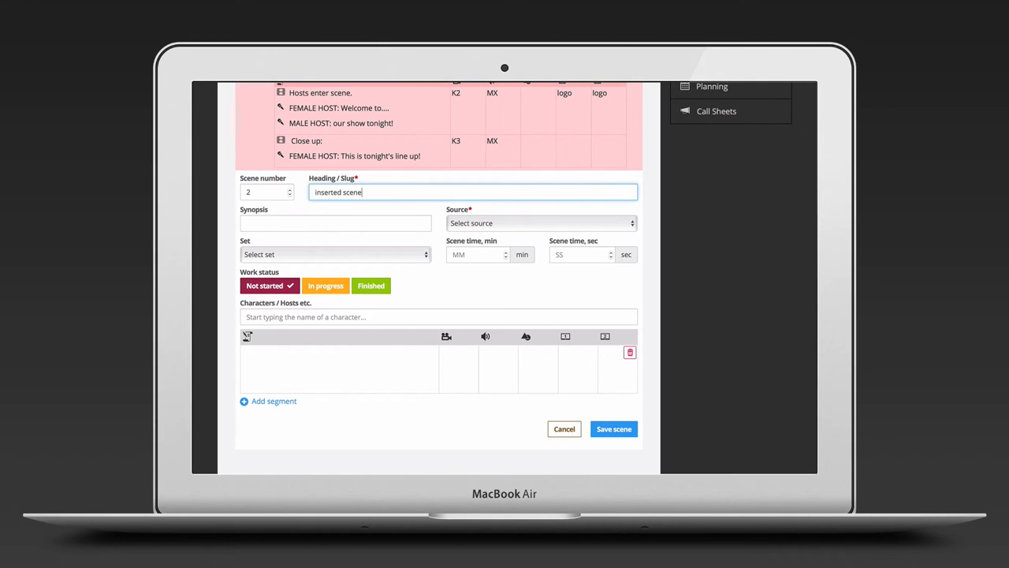
pyautogui.click(541, 222)
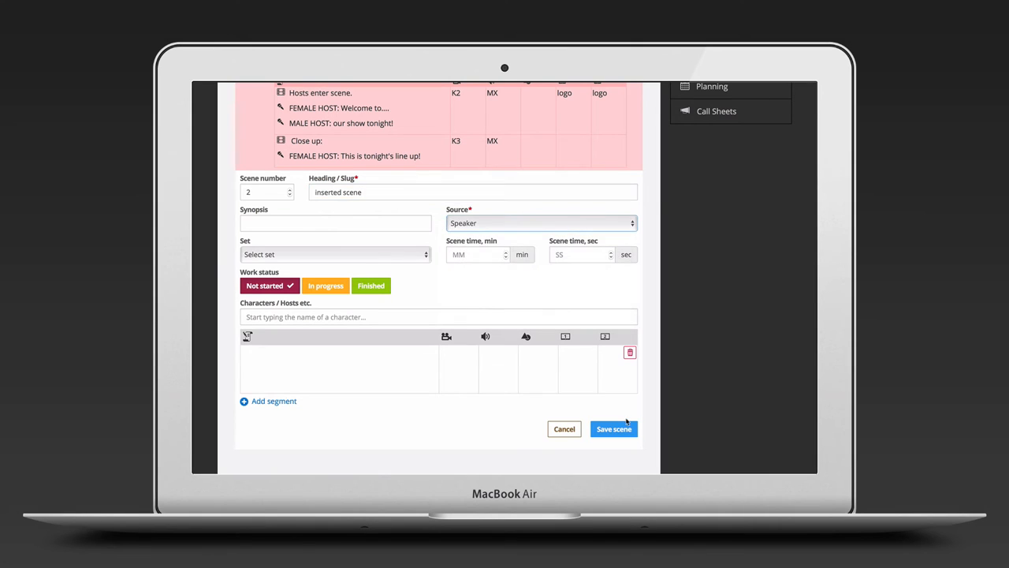
pyautogui.click(613, 428)
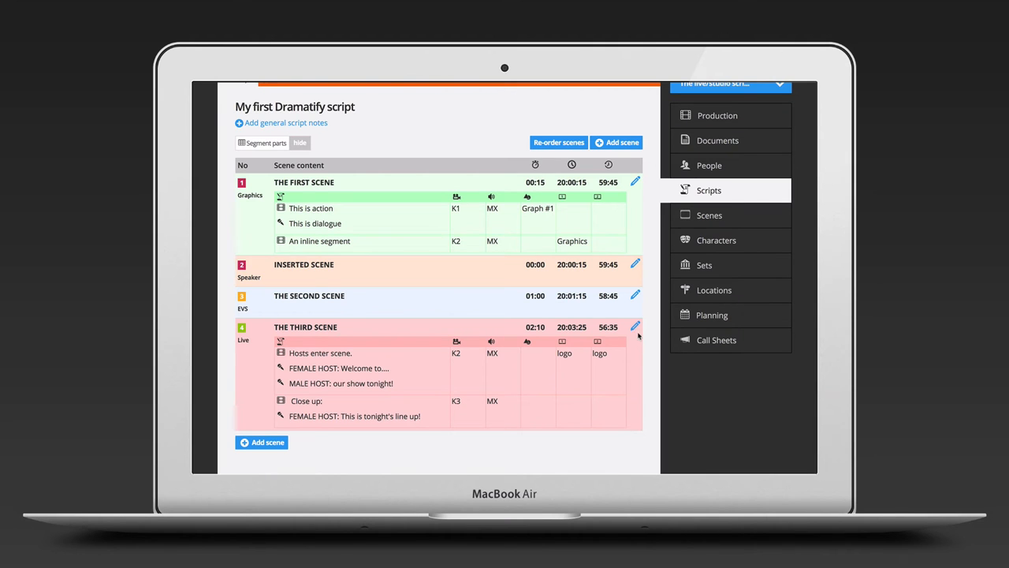
# - Open the scene re-order list and move Inserted scene to the end
pyautogui.click(558, 142)
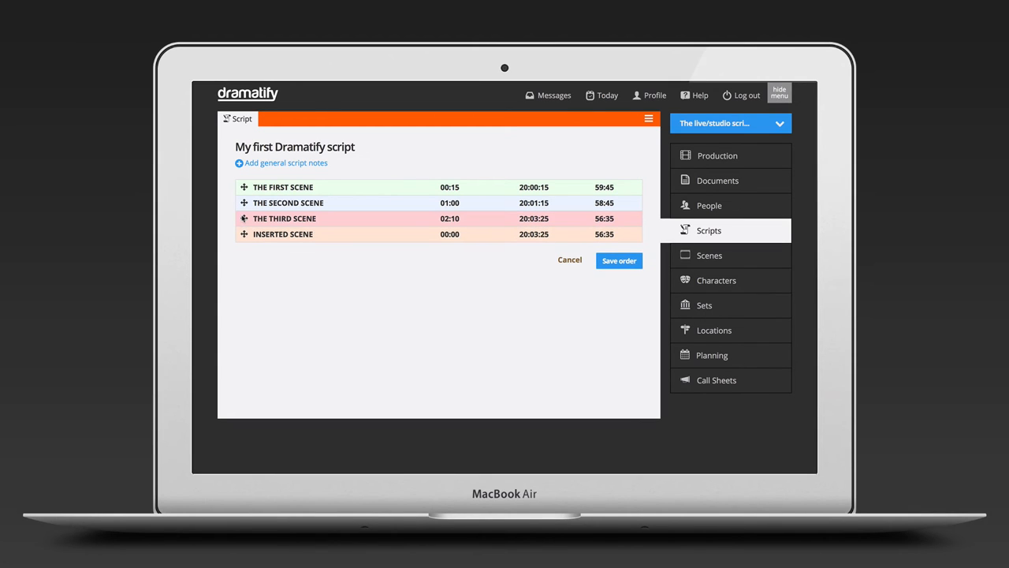
pyautogui.moveTo(619, 261)
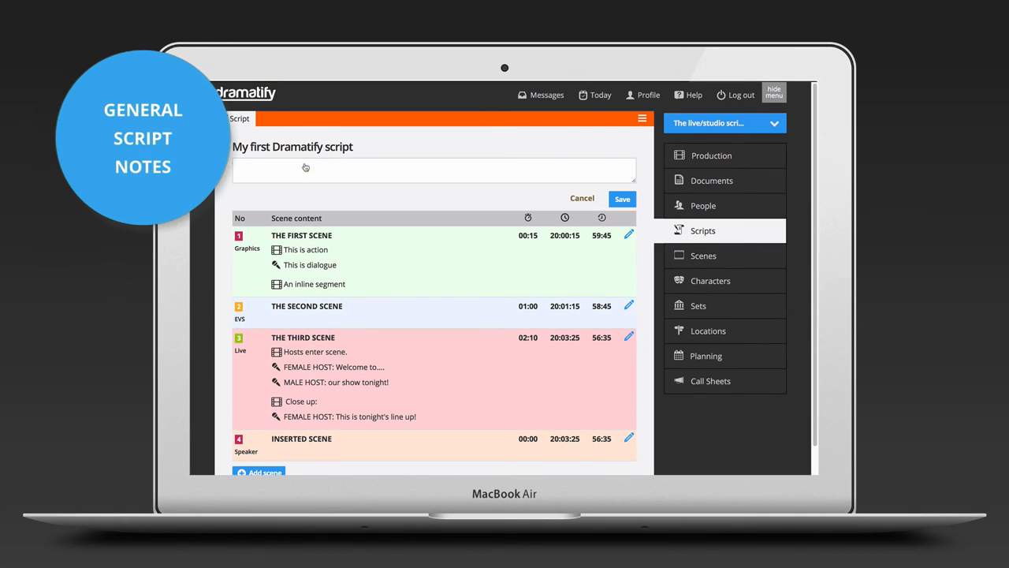
# - Type a general script note at the top of the script
pyautogui.write('Add a scri')
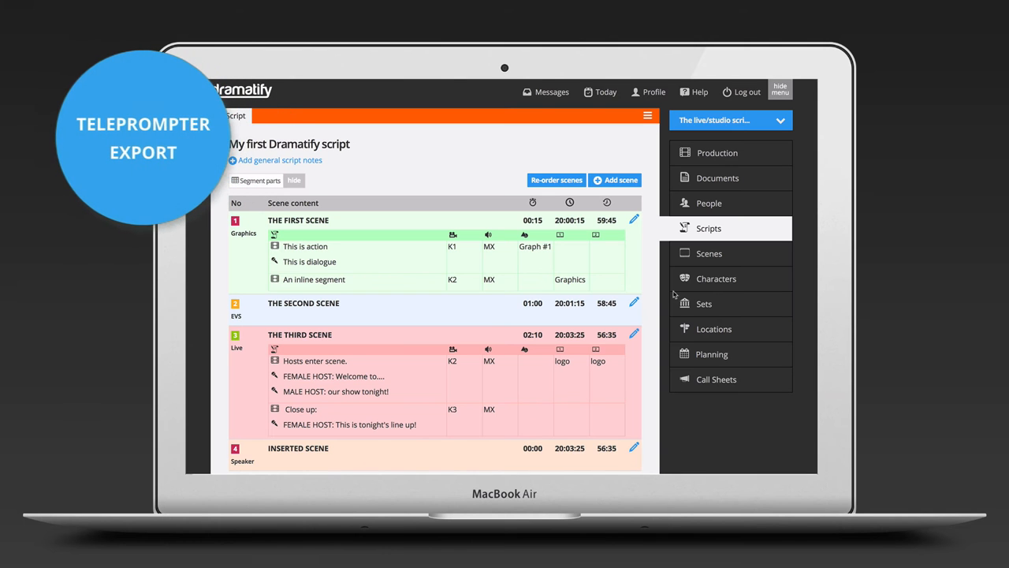
# - Export the script's scene content as a .txt file and open the exported file's link options
pyautogui.click(647, 116)
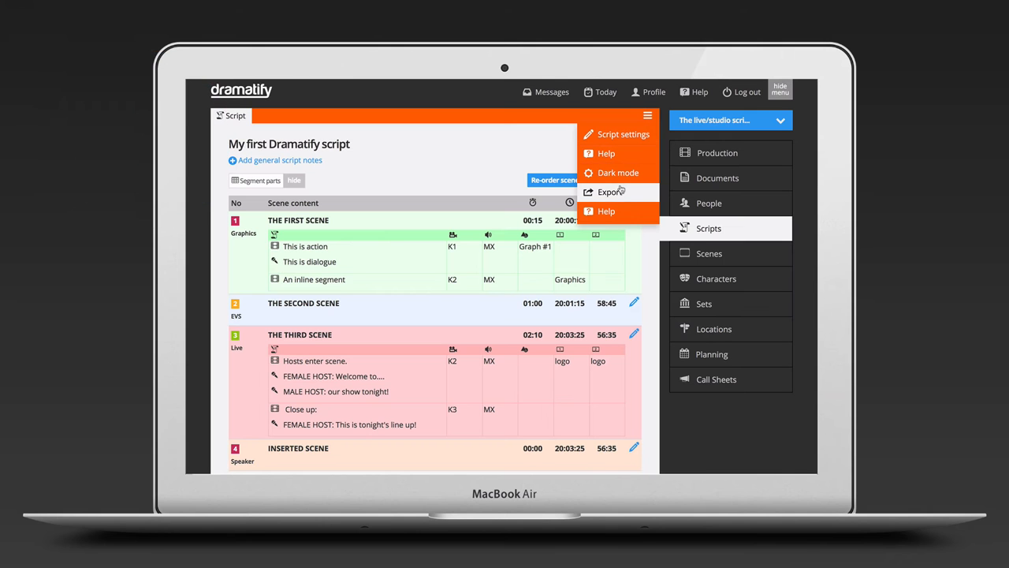
pyautogui.click(610, 192)
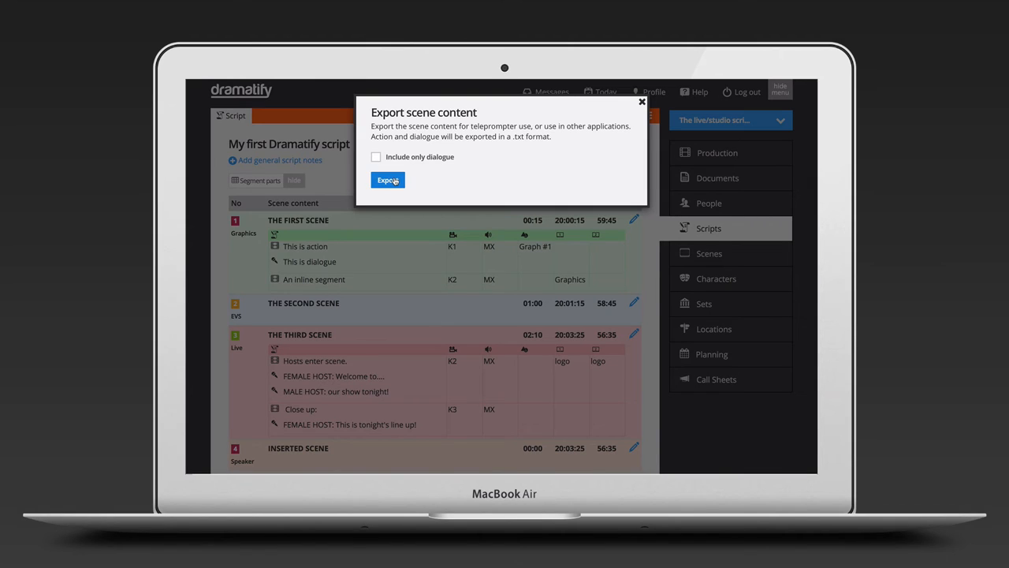
pyautogui.click(387, 180)
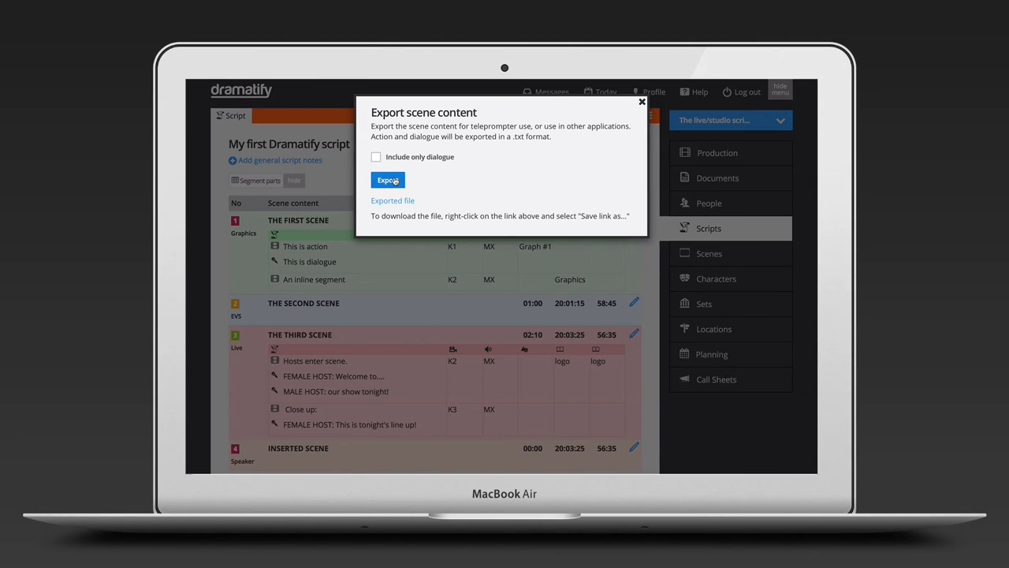
pyautogui.rightClick(392, 201)
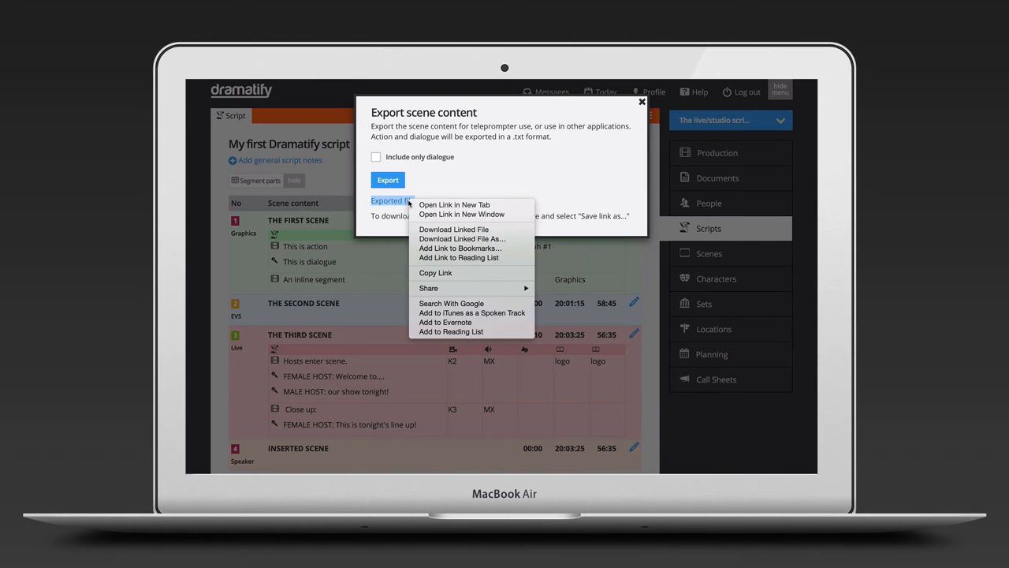
pyautogui.moveTo(453, 228)
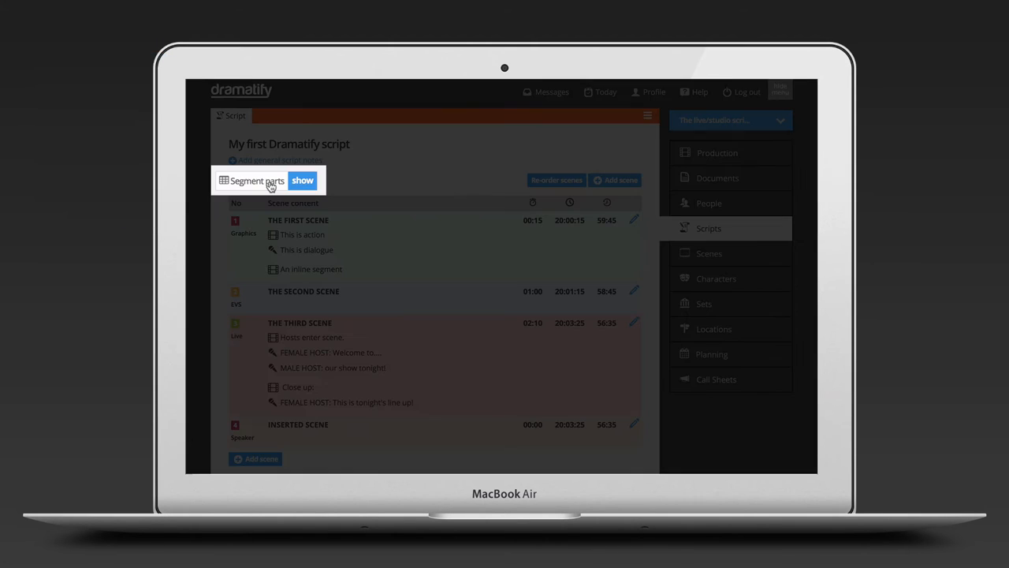
# - Hide the segment parts tables shown under each scene of the script
pyautogui.click(302, 180)
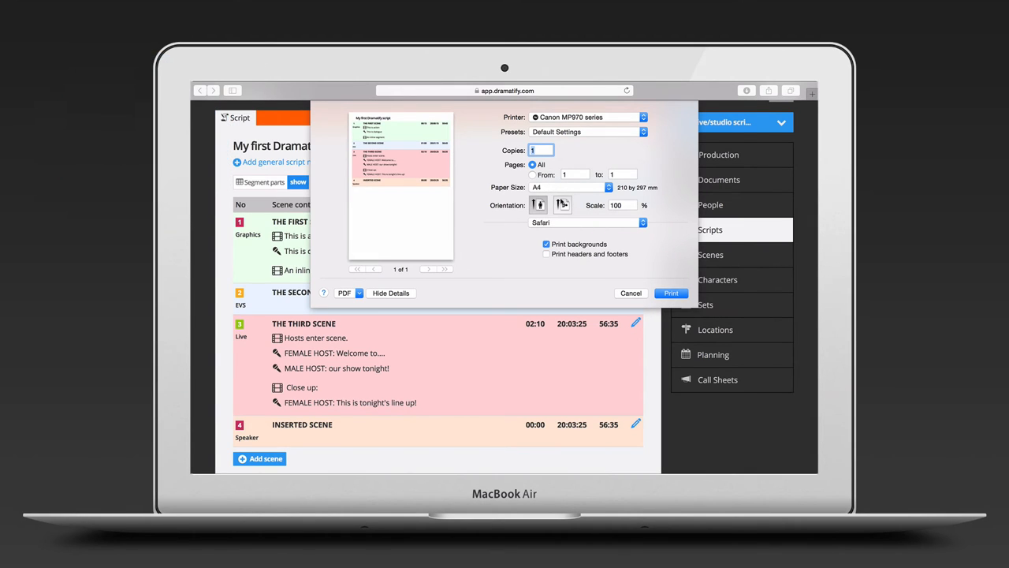
# - Set the script printout to landscape orientation with 'Print backgrounds' unchecked
pyautogui.click(563, 205)
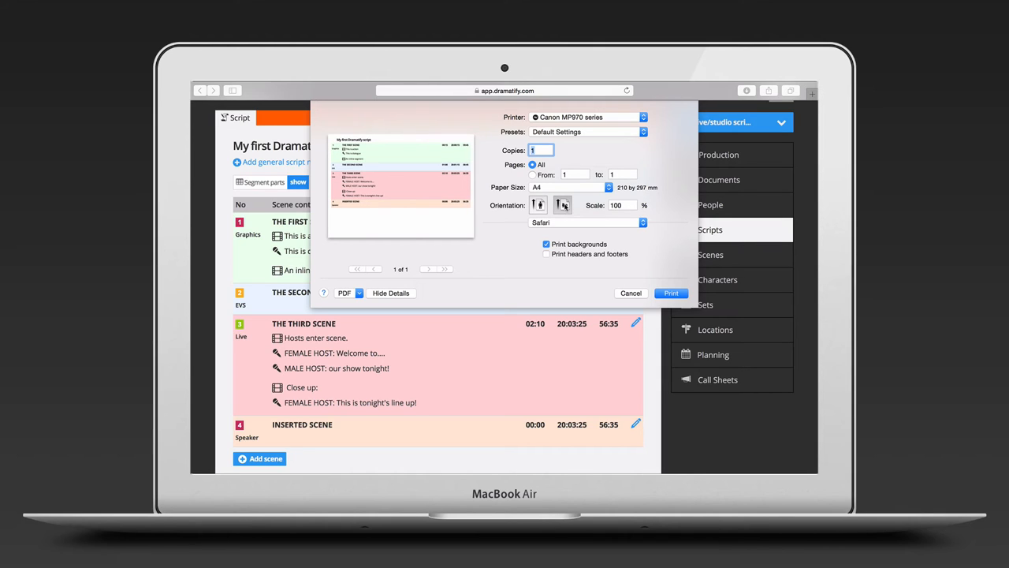
pyautogui.click(545, 244)
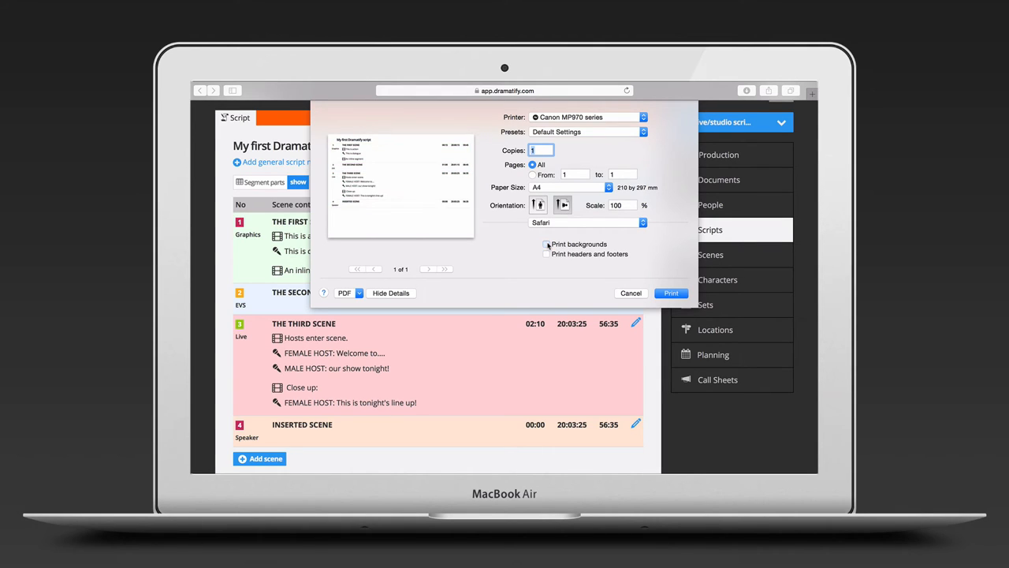
pyautogui.click(546, 244)
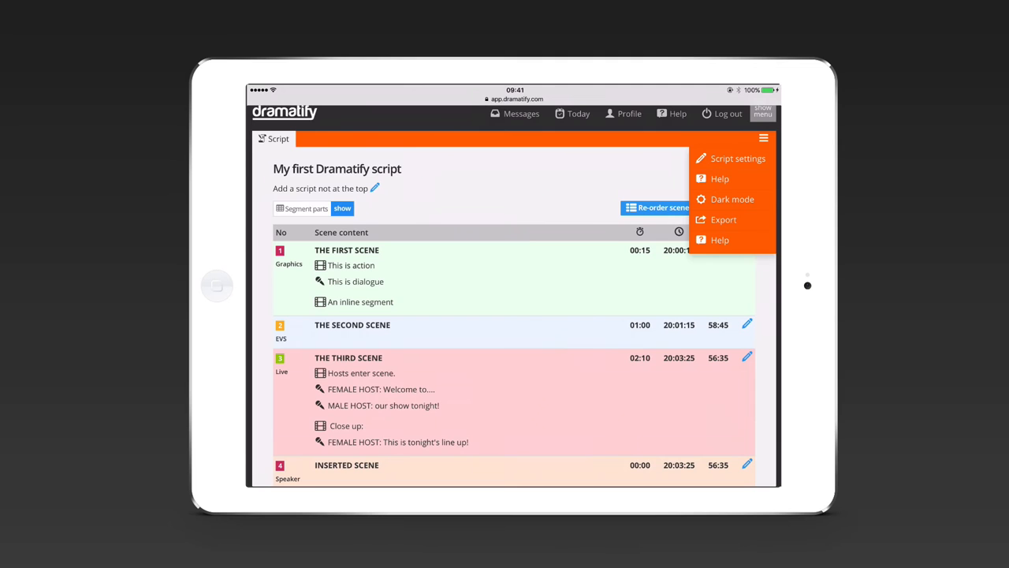
# - Switch the script view to Dark mode from its options menu
pyautogui.click(732, 199)
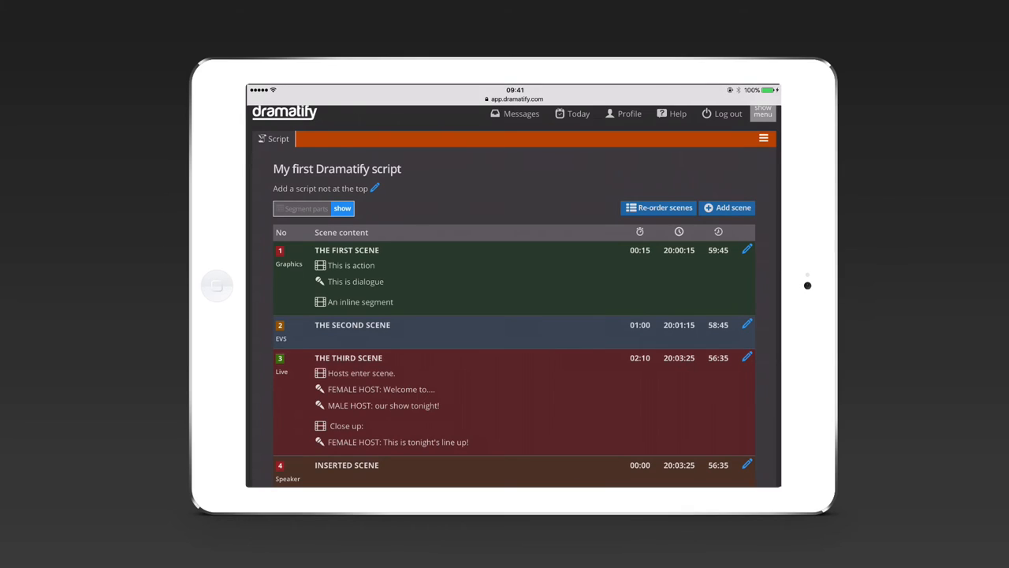
pyautogui.click(343, 208)
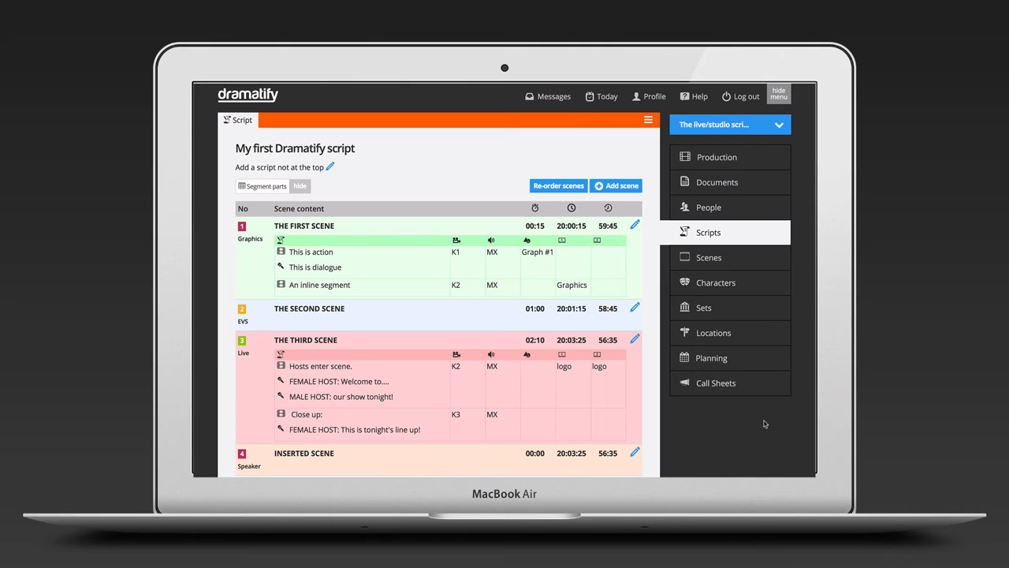
# - Create the Host / Presenter character 'My first character', then view the Locations list
pyautogui.click(715, 282)
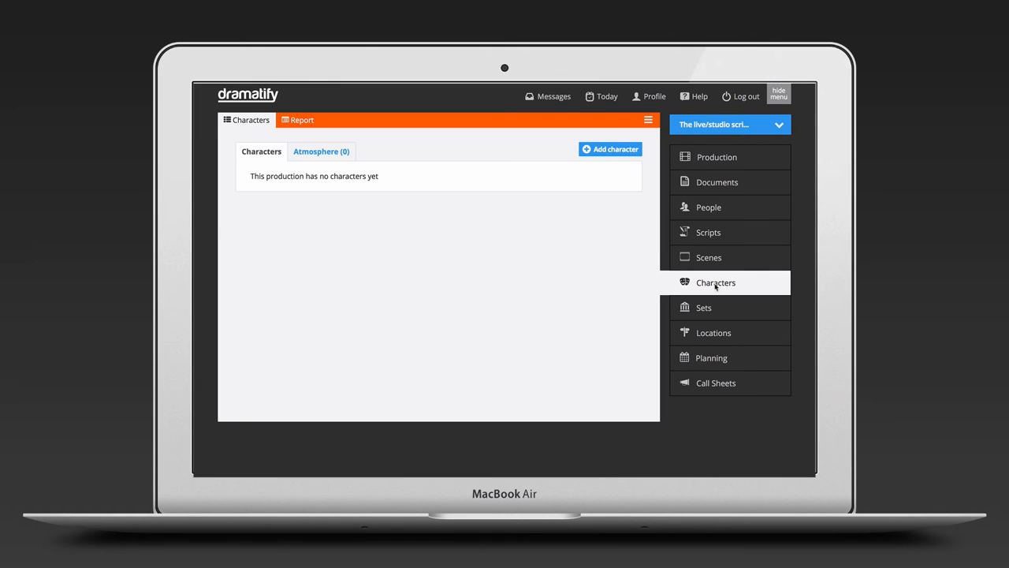
pyautogui.click(610, 149)
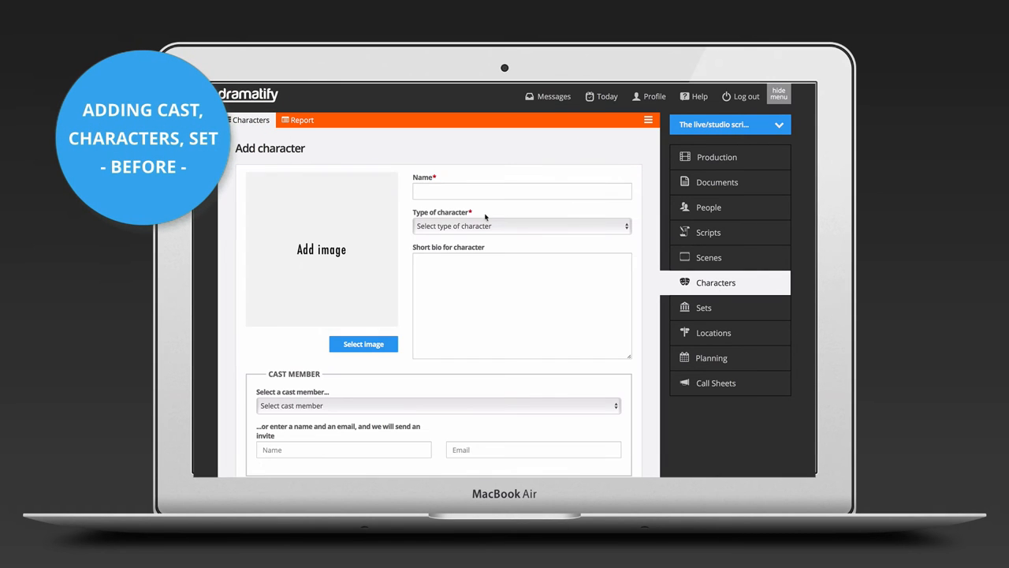
pyautogui.write('M')
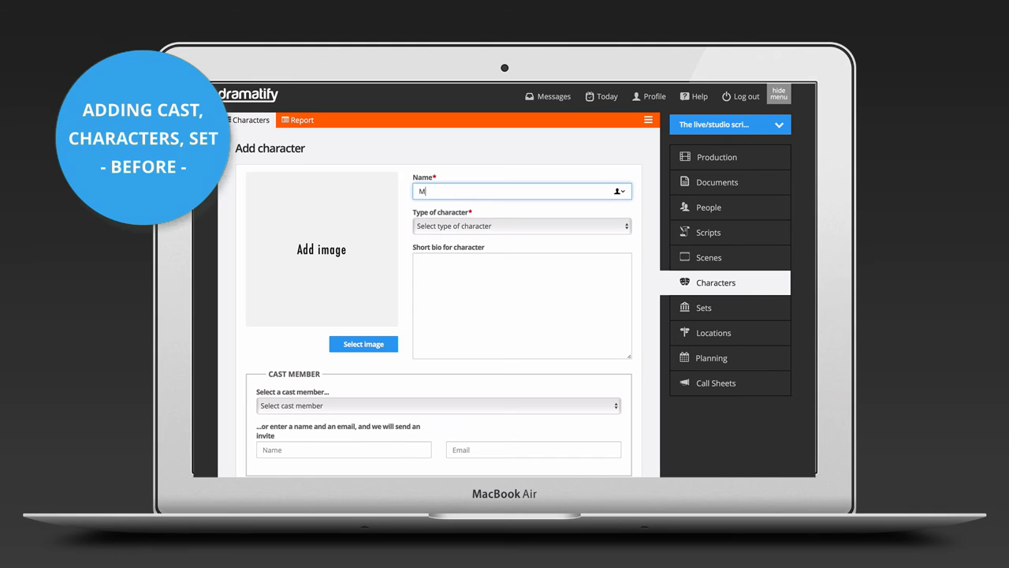
pyautogui.write('y first h')
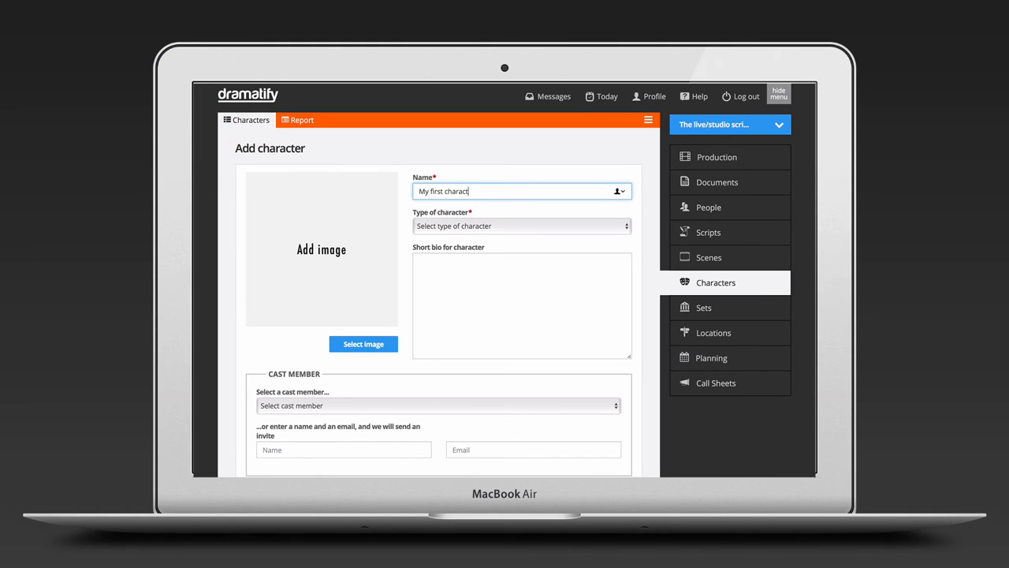
pyautogui.click(522, 226)
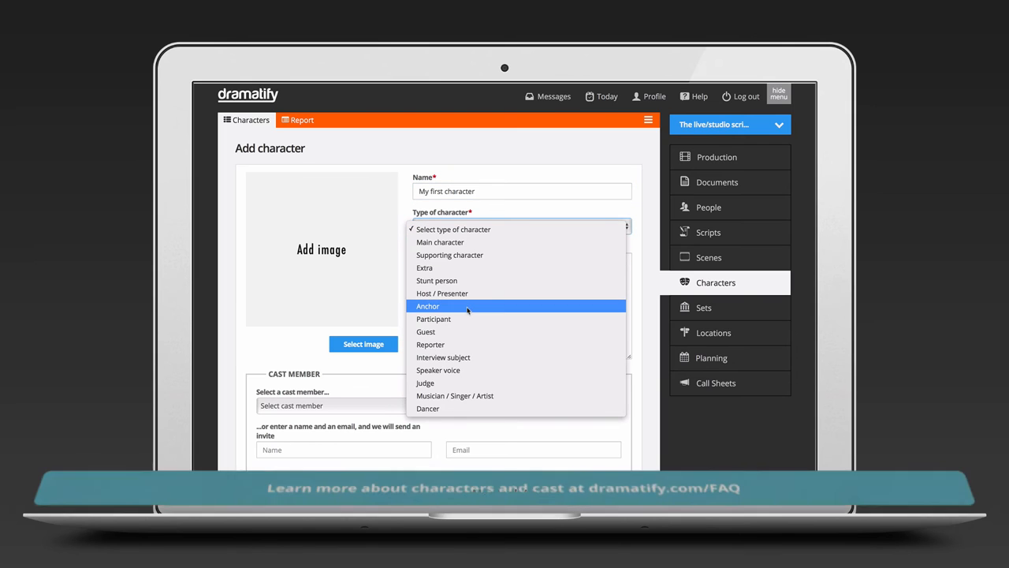
pyautogui.click(442, 292)
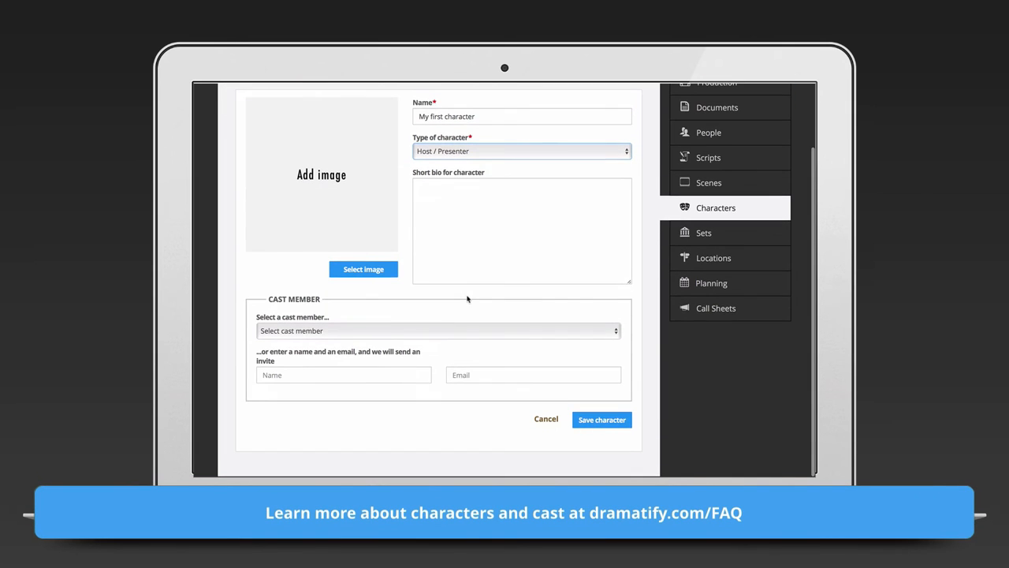
pyautogui.click(601, 418)
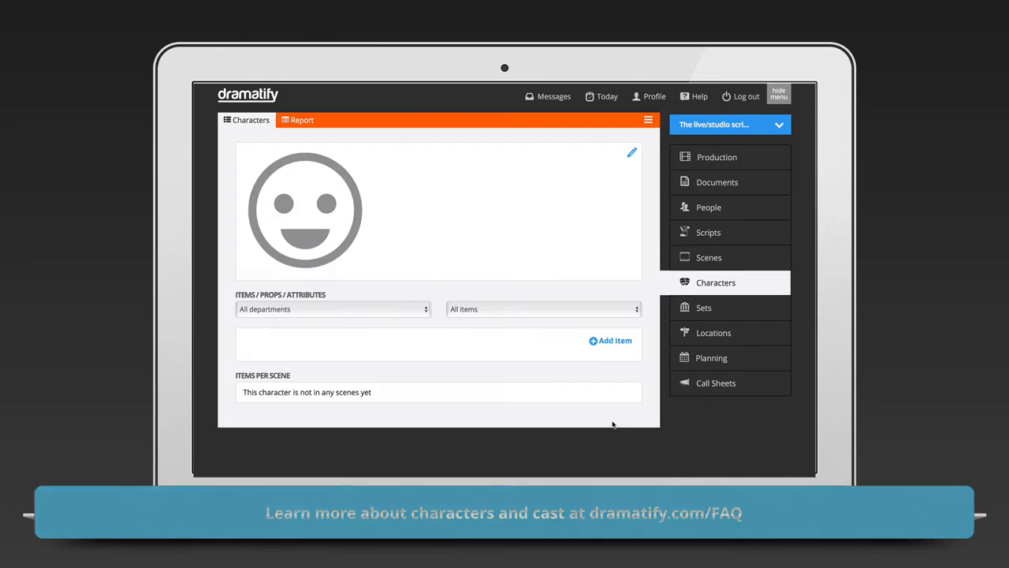
pyautogui.click(714, 332)
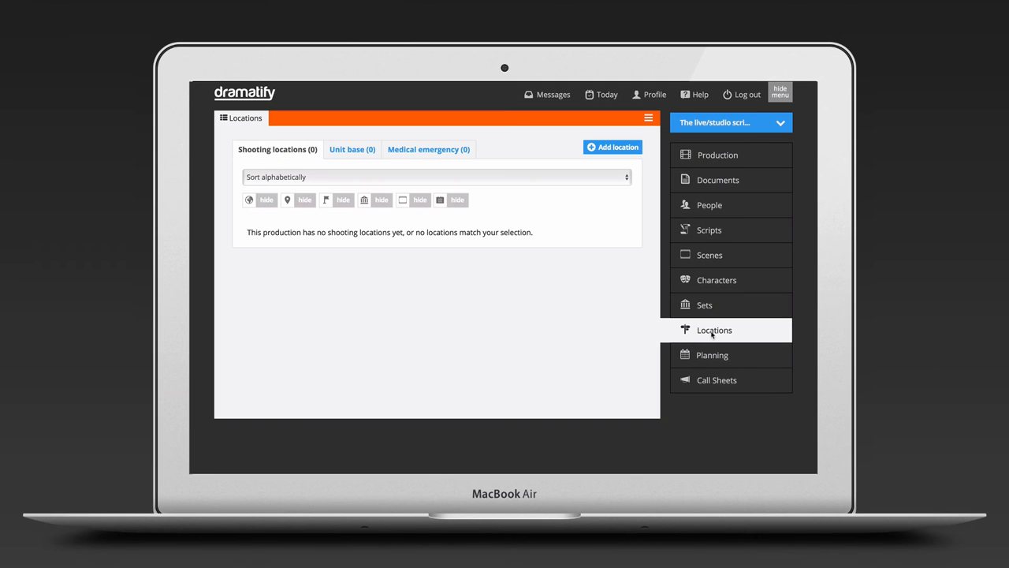
# - Save the shooting location 'Studio' at Borgvägen 3-5, Stockholm, then view the Sets list
pyautogui.click(612, 147)
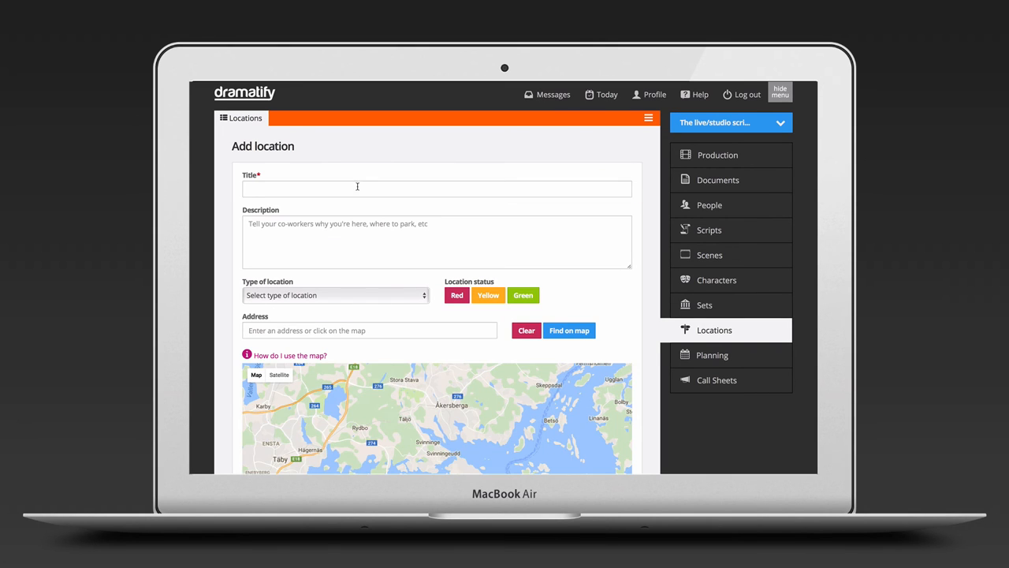
pyautogui.write('Studio')
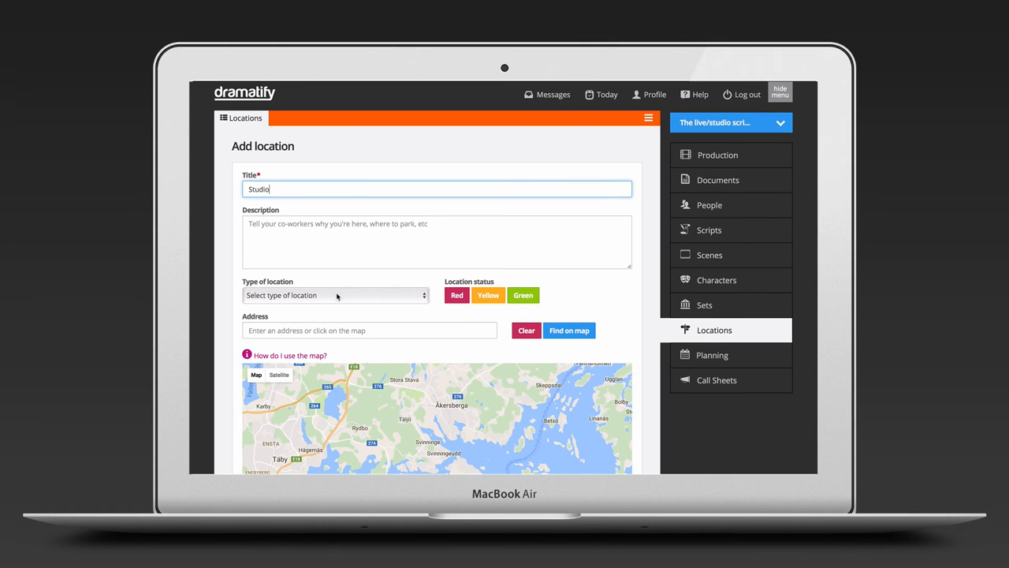
pyautogui.click(335, 294)
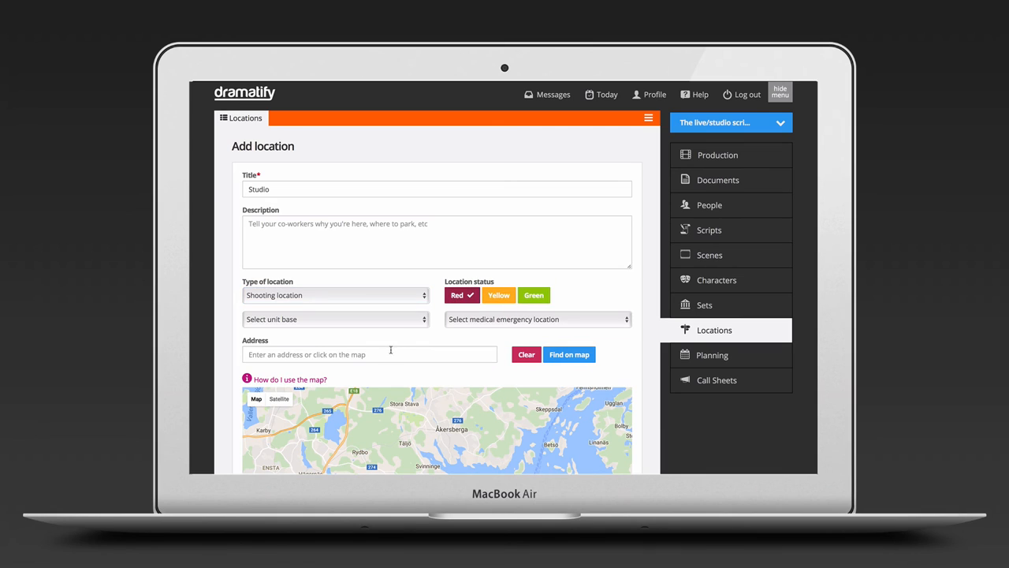
pyautogui.write('Borgvägen 3')
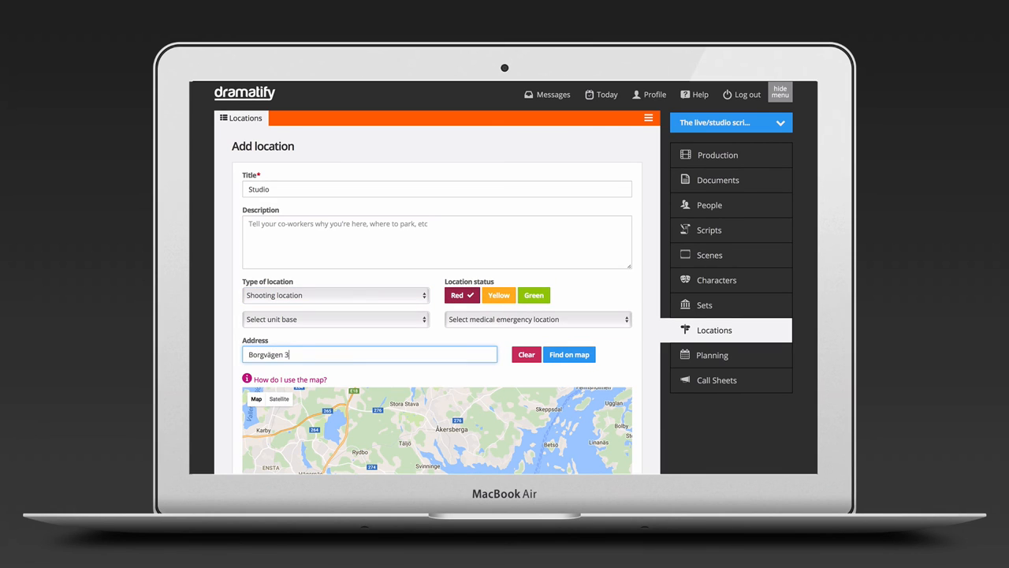
pyautogui.write('-5, Stockholm')
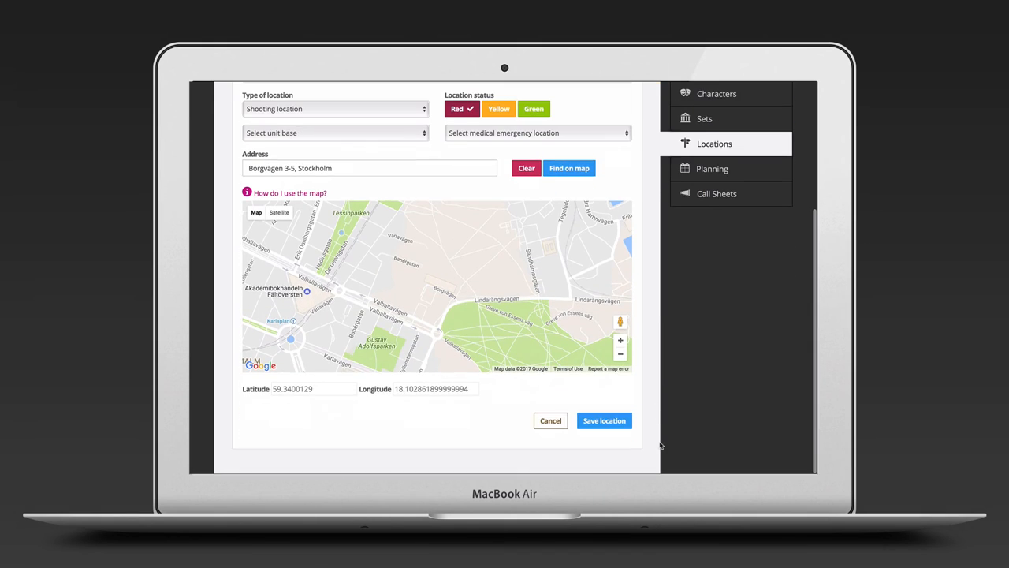
pyautogui.click(604, 421)
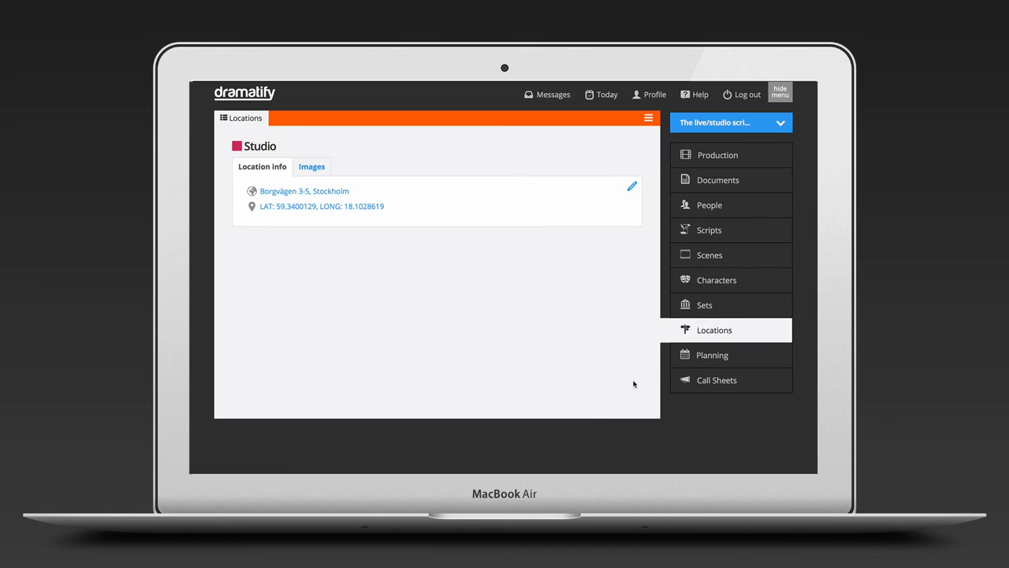
pyautogui.click(704, 305)
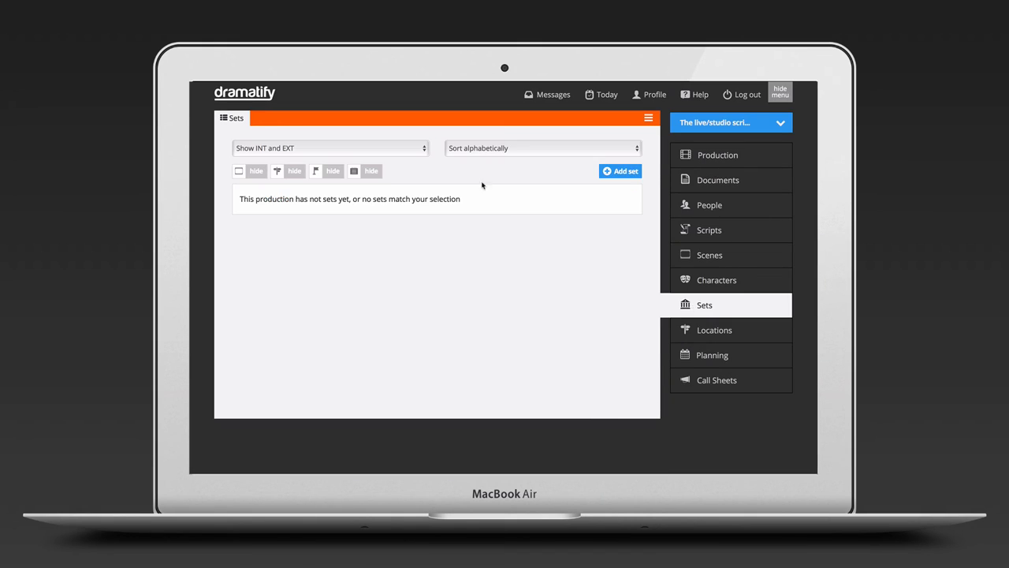
# - Add the INT set 'My first studio set' at the Studio location
pyautogui.click(621, 171)
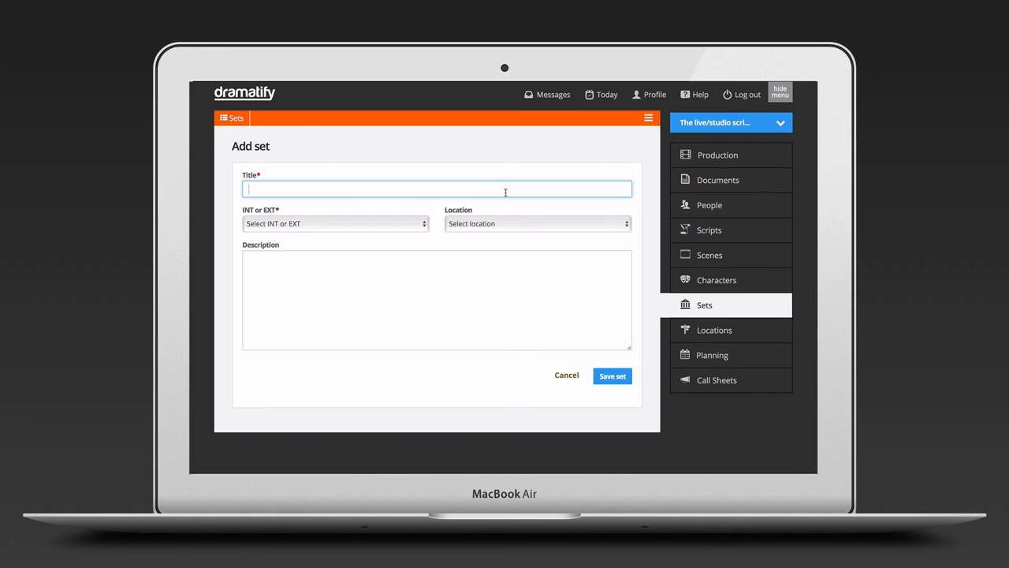
pyautogui.write('My first studio s')
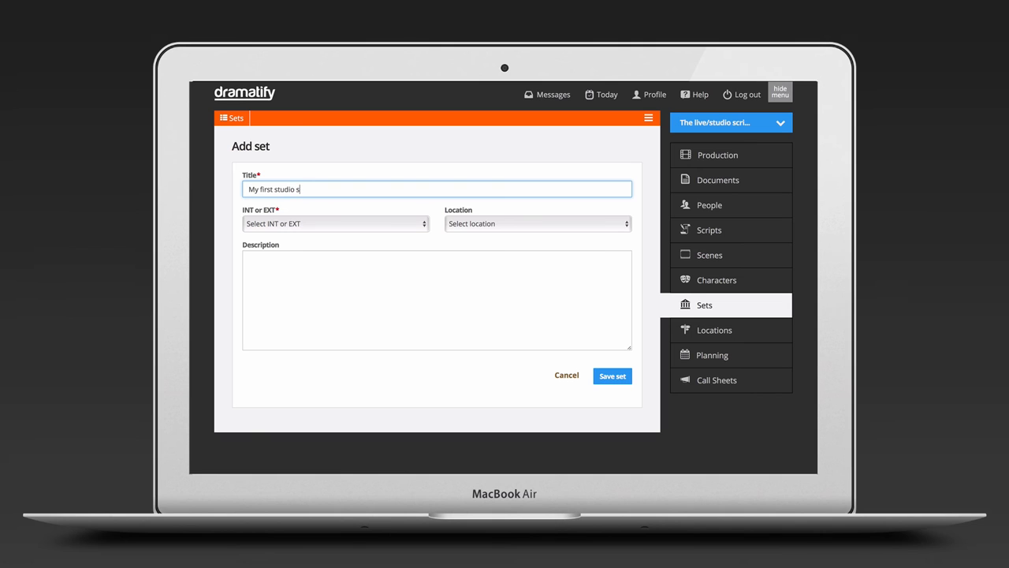
pyautogui.click(335, 223)
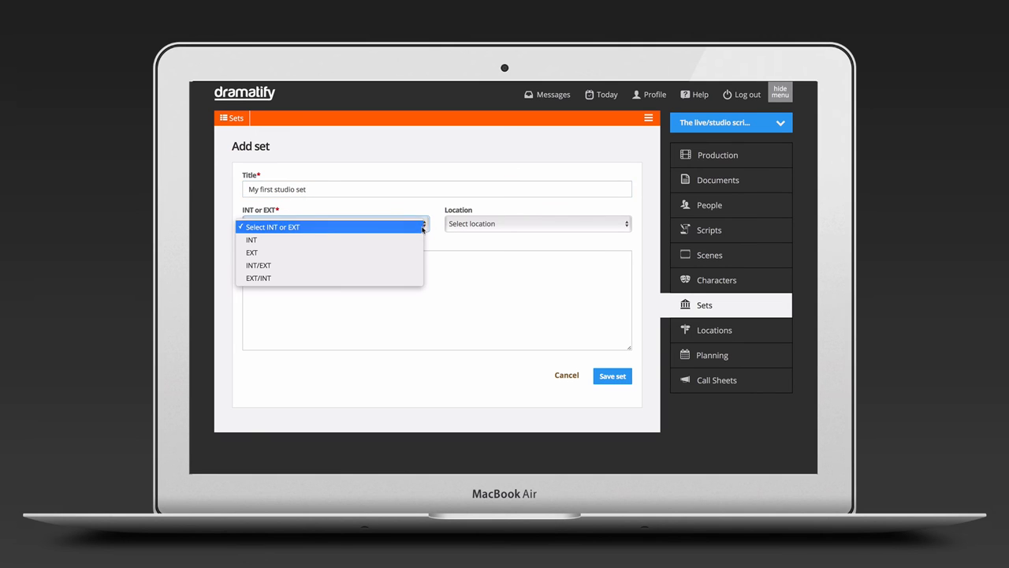
pyautogui.click(251, 240)
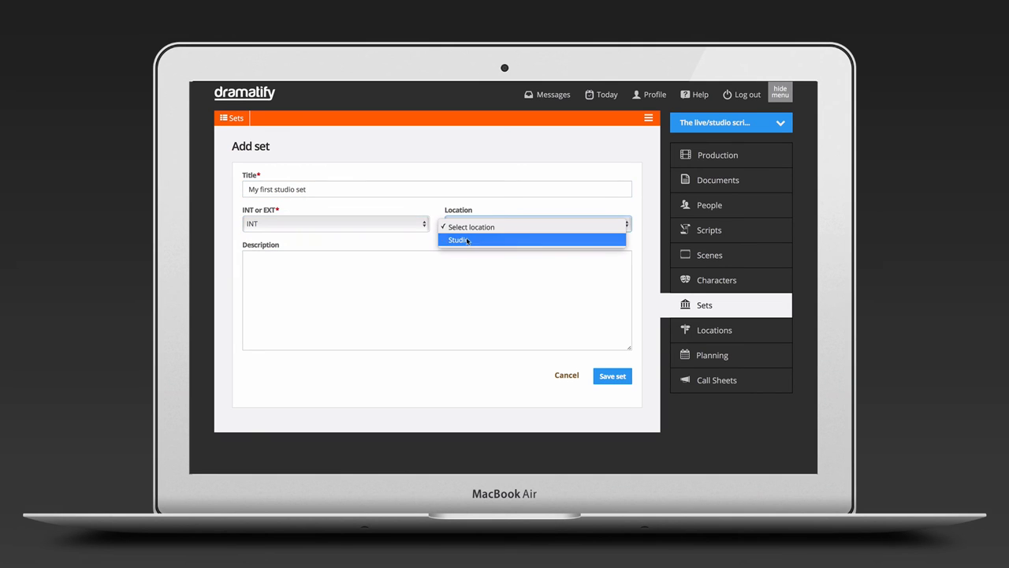
pyautogui.click(458, 240)
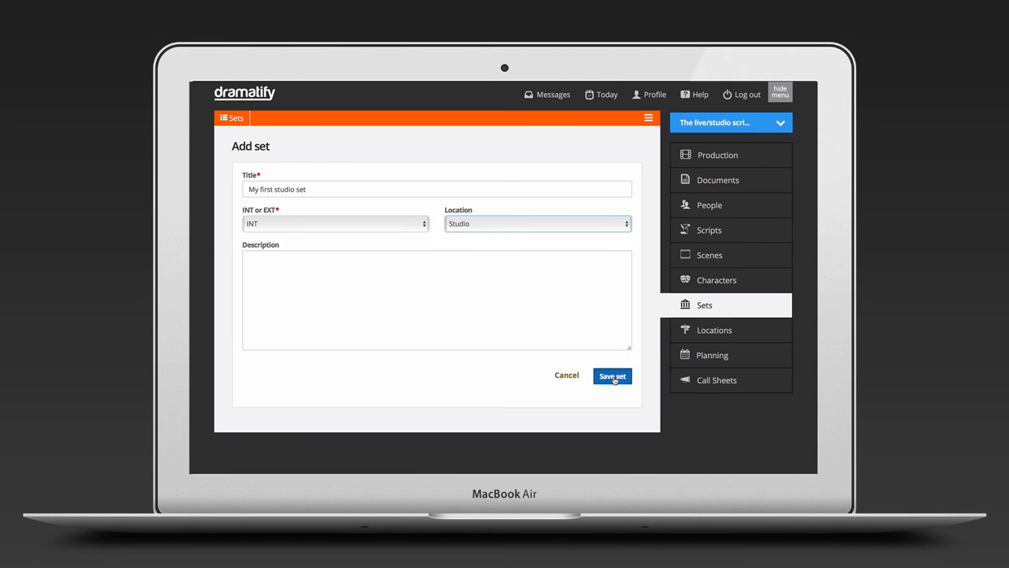
pyautogui.click(612, 376)
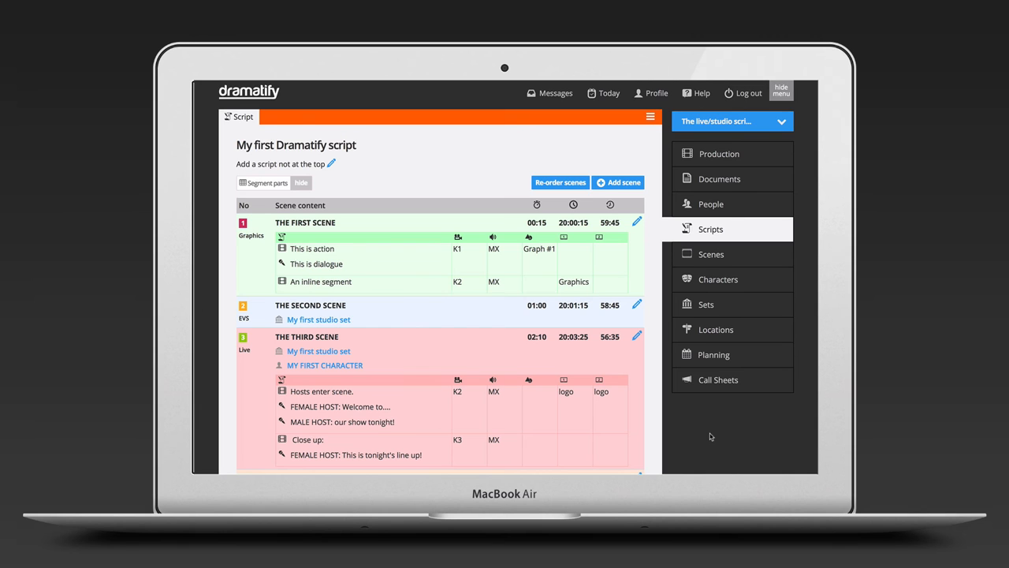
pyautogui.moveTo(712, 258)
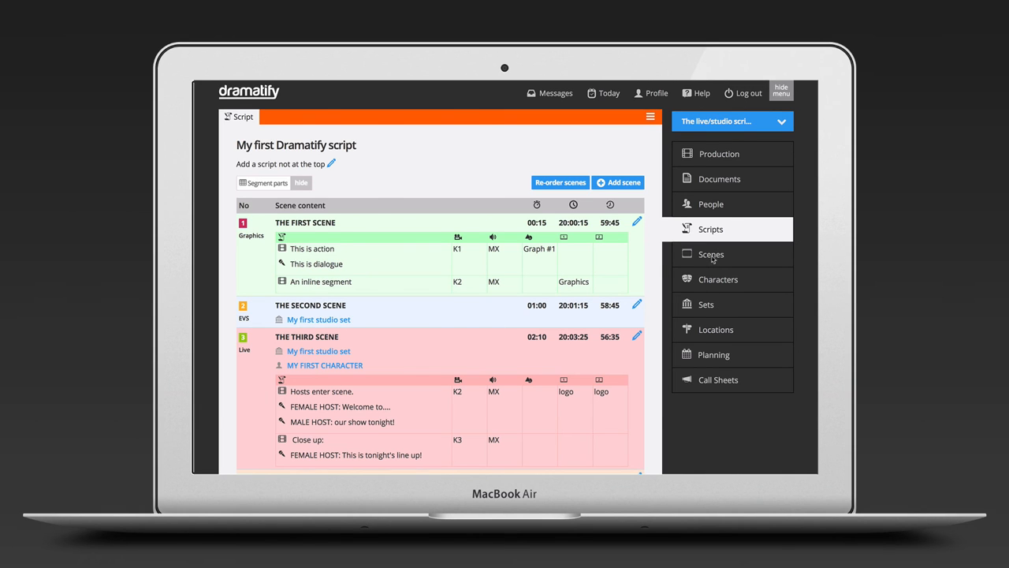
# - Give the first scene's breakdown the set 'INT - My first studio set' and time of day DAY
pyautogui.click(710, 254)
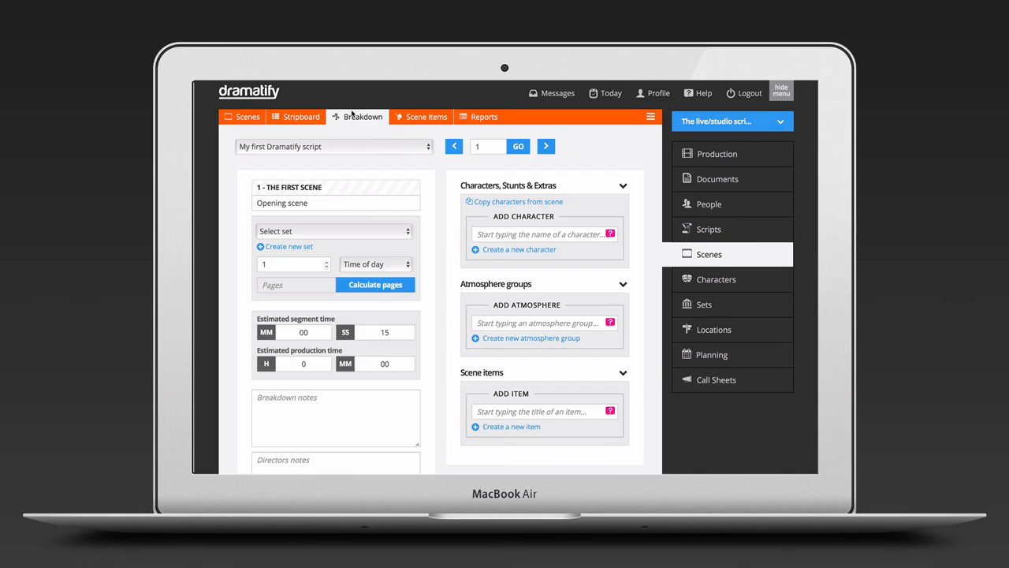
pyautogui.click(334, 231)
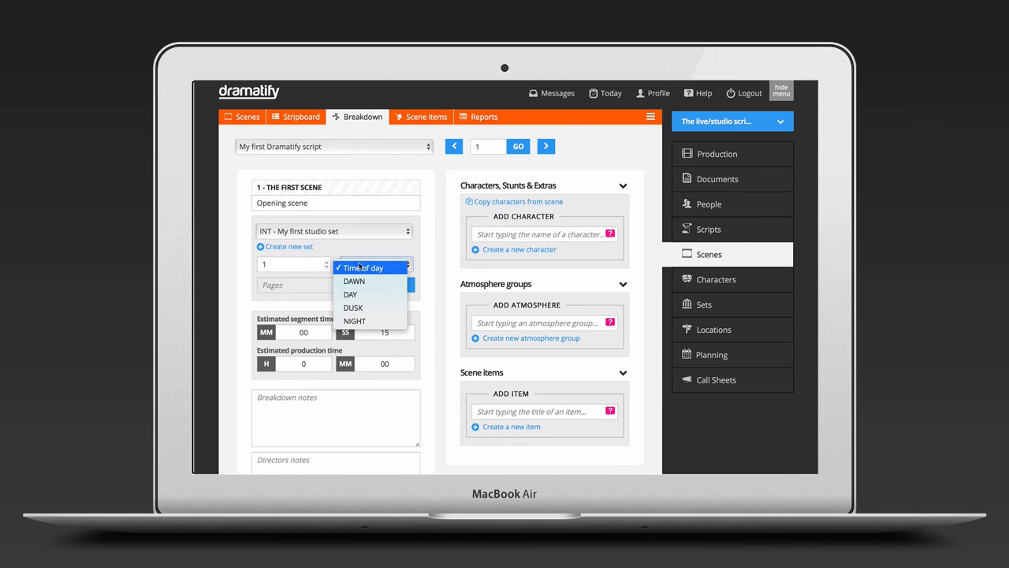
pyautogui.click(350, 294)
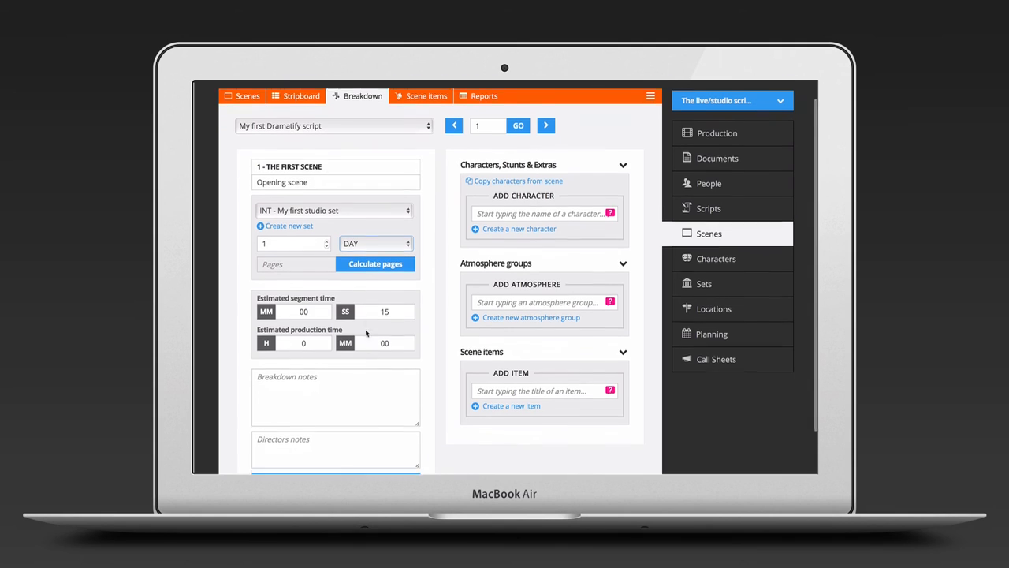
pyautogui.scroll(-3)
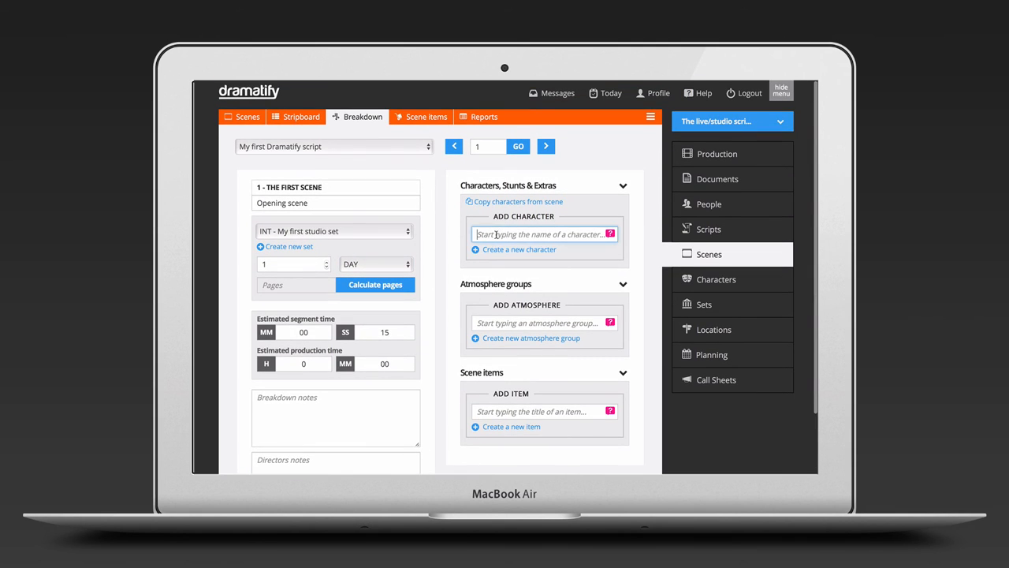
# - Add MY FIRST CHARACTER as host and the Audience (100) atmosphere group to the first scene
pyautogui.write('MY FIRST CHARACTER')
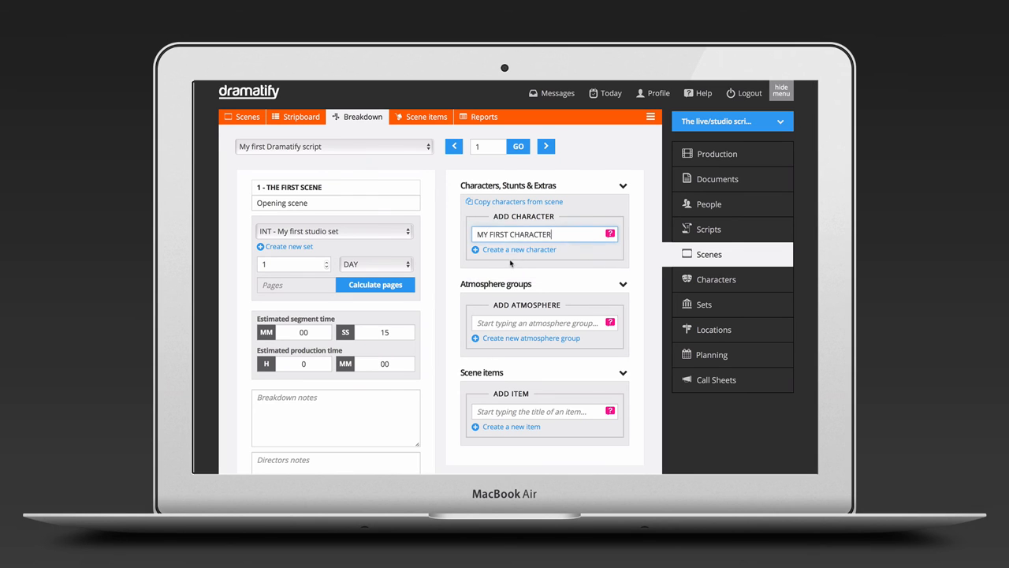
pyautogui.write('A')
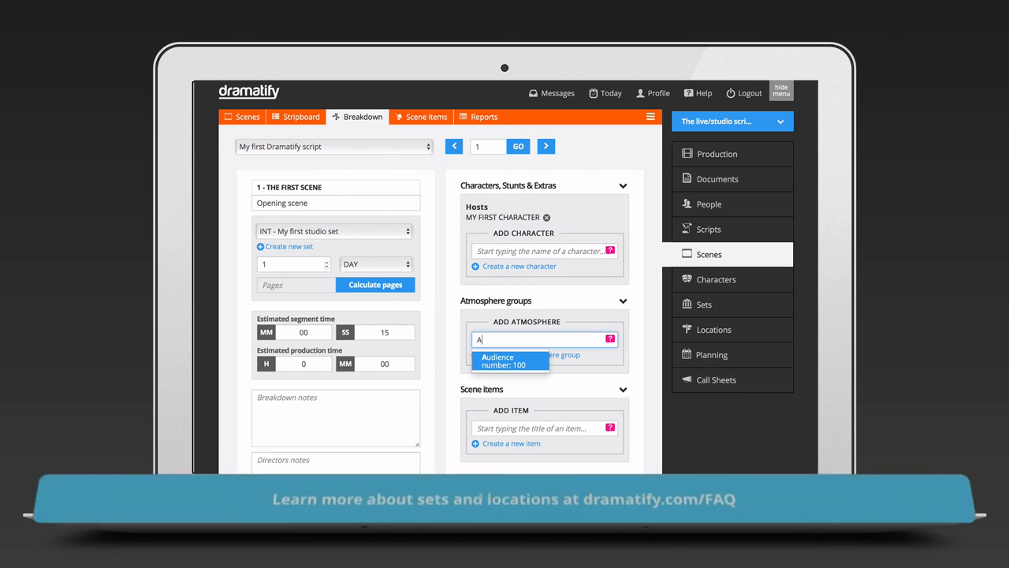
pyautogui.click(504, 361)
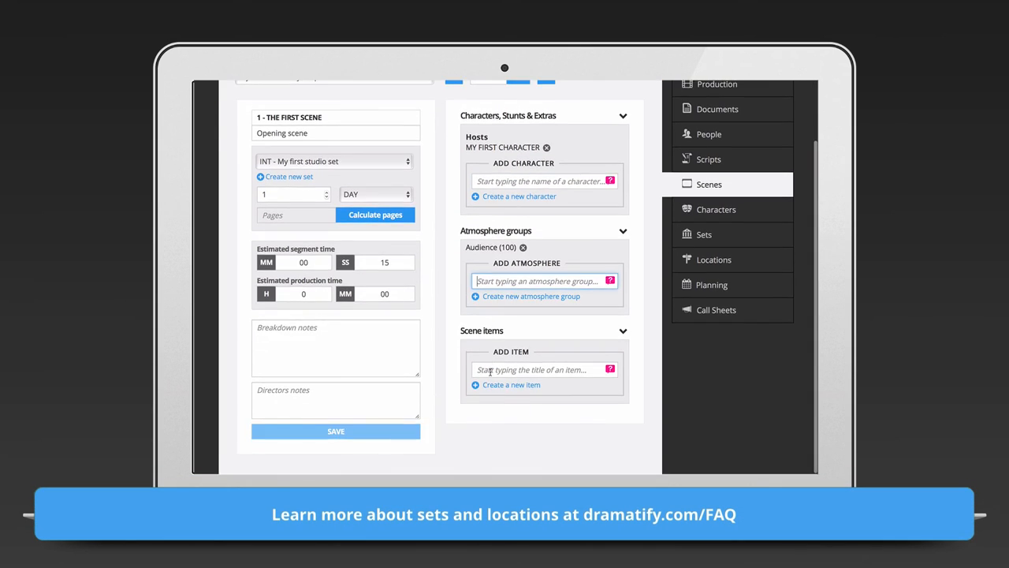
pyautogui.click(511, 385)
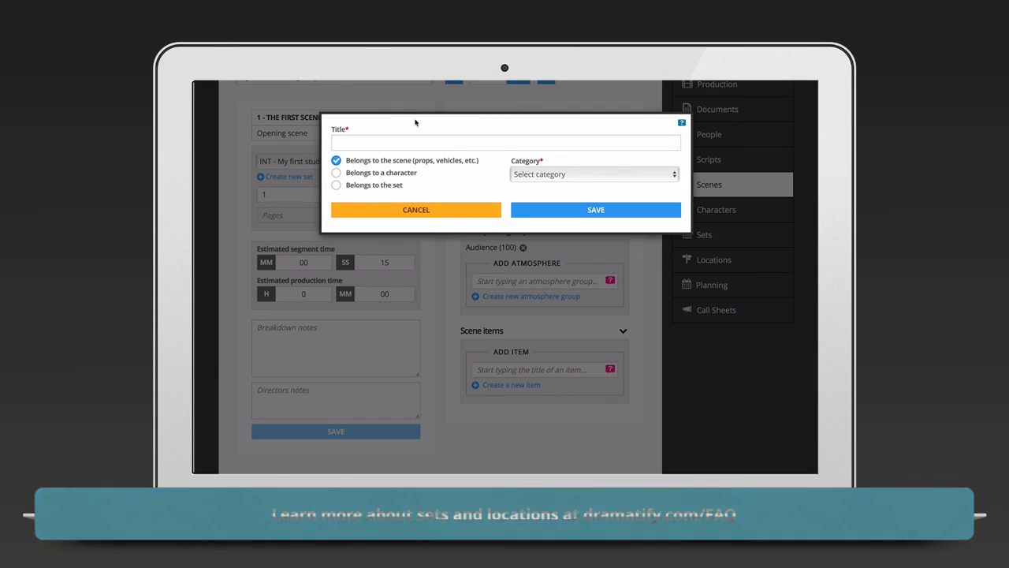
# - Save the scene item 'My first scene item' under the Props category
pyautogui.write('My first scene i')
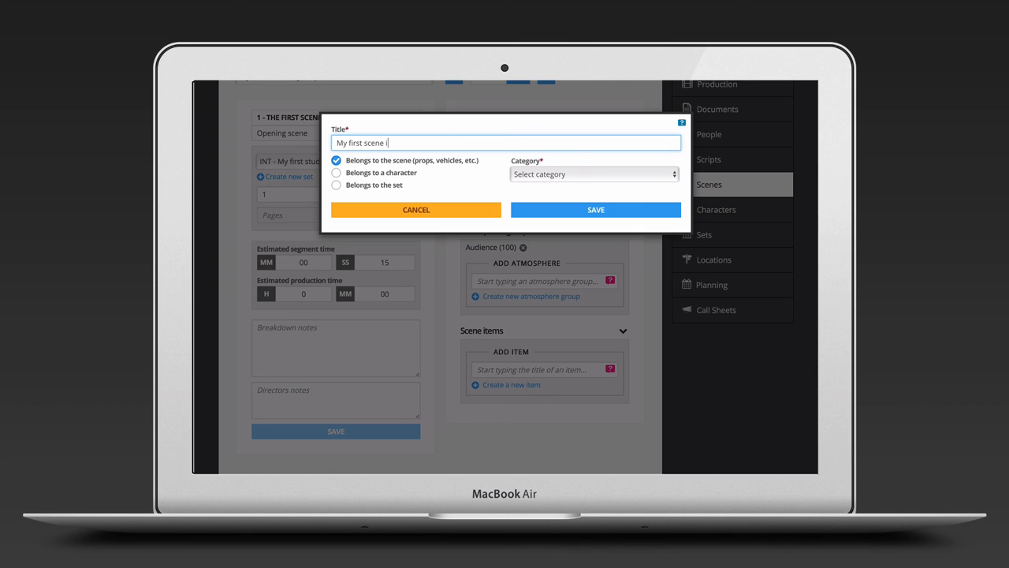
pyautogui.click(593, 173)
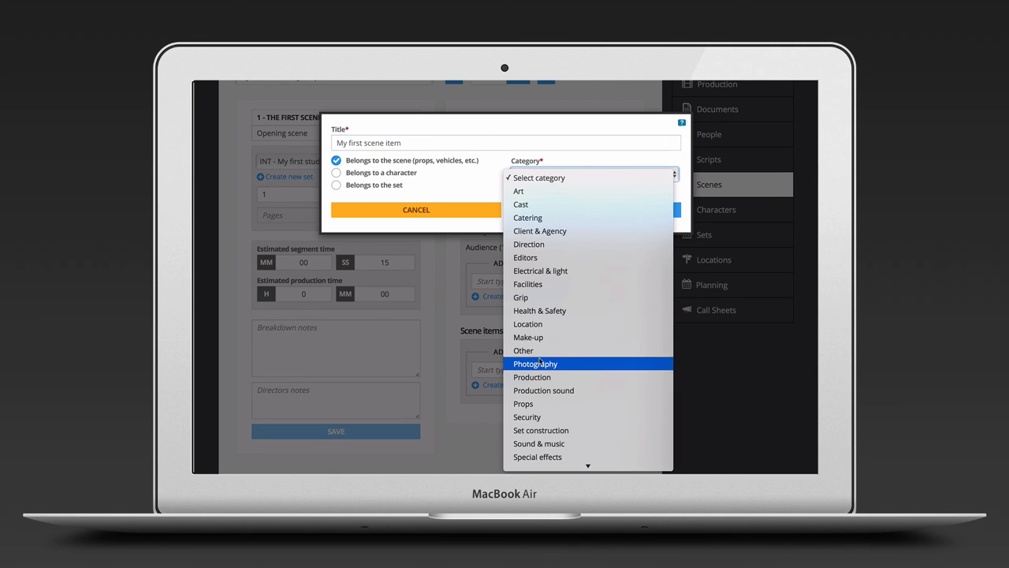
pyautogui.click(524, 403)
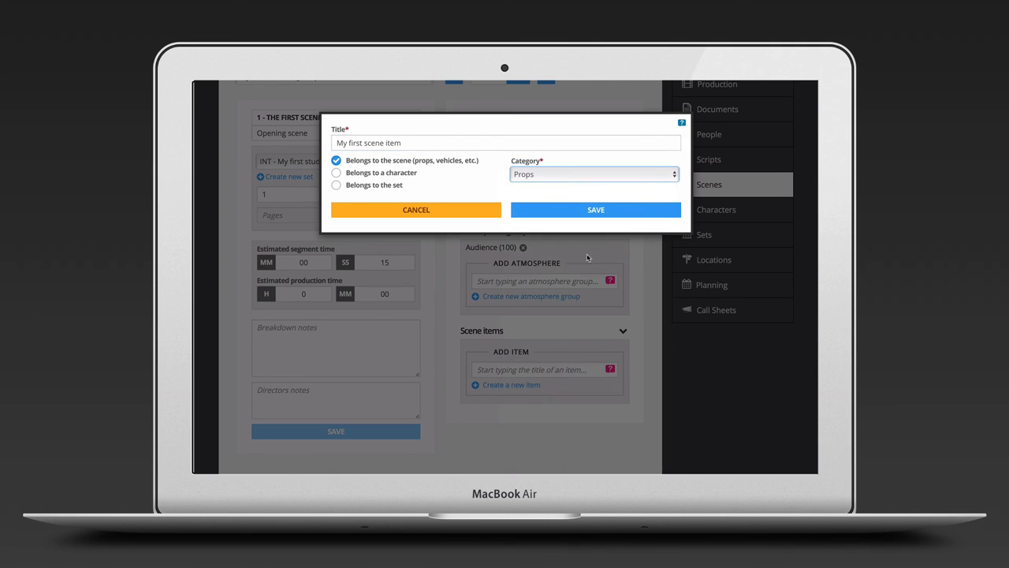
pyautogui.click(596, 209)
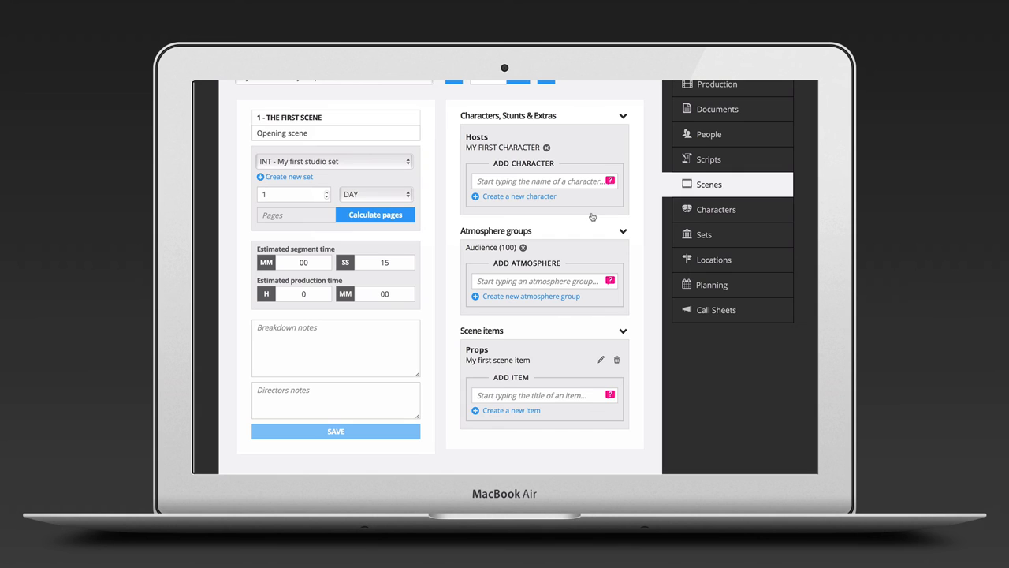